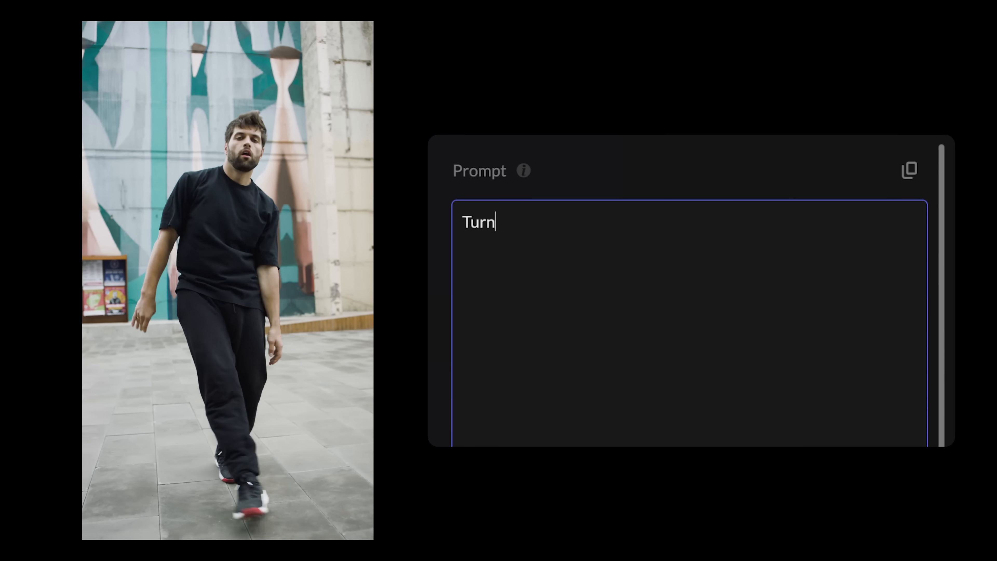
Step: Write the prompt 'Turn it into anime style' for the dancing man footage
{"action": "type", "text": "into anime"}
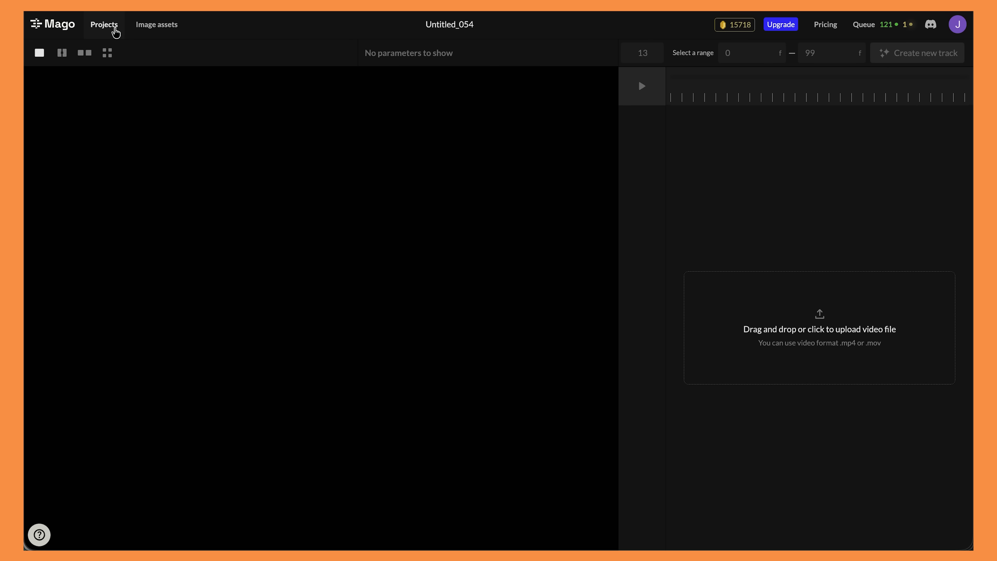
Step: Browse the project list with the dancing videos and start a new upload
{"action": "left_click", "coordinate": [105, 24]}
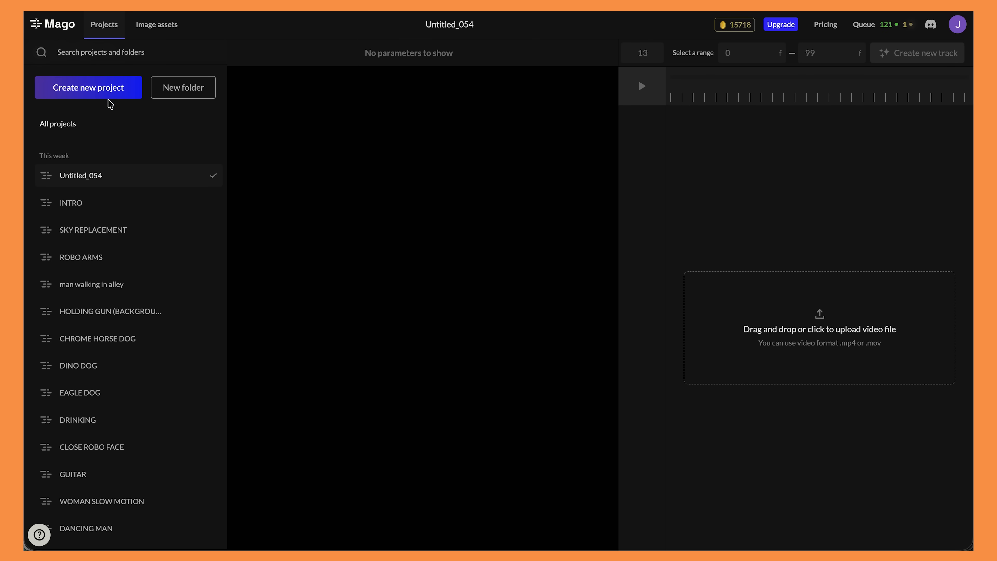
{"action": "mouse_move", "coordinate": [136, 160]}
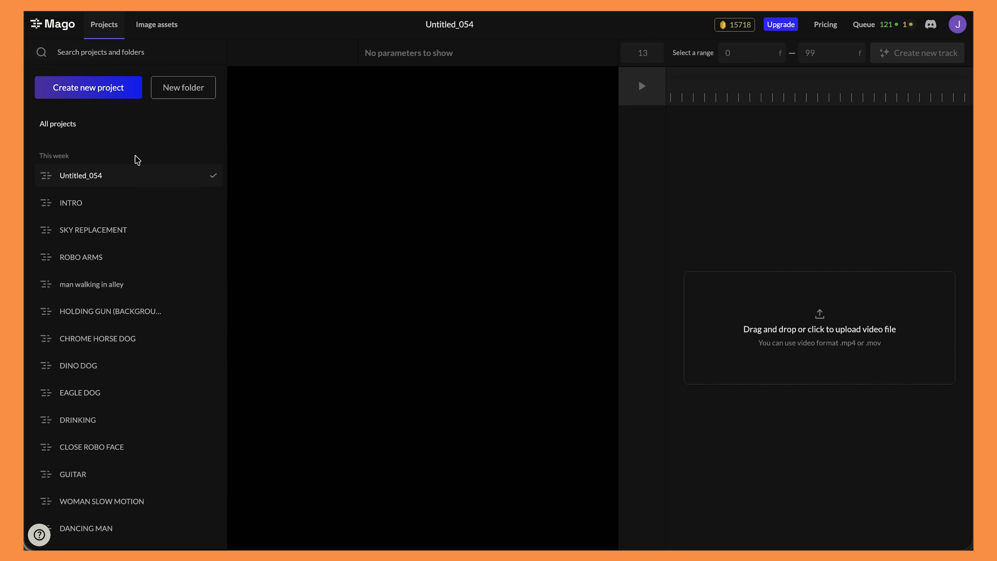
{"action": "scroll", "scroll_direction": "down", "scroll_amount": 3}
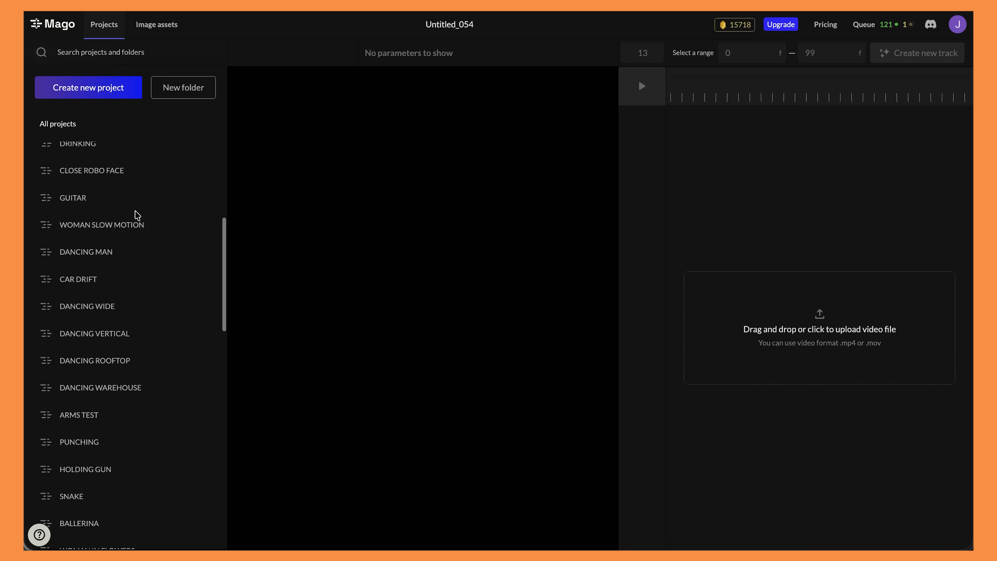
{"action": "scroll", "scroll_direction": "up", "scroll_amount": 3}
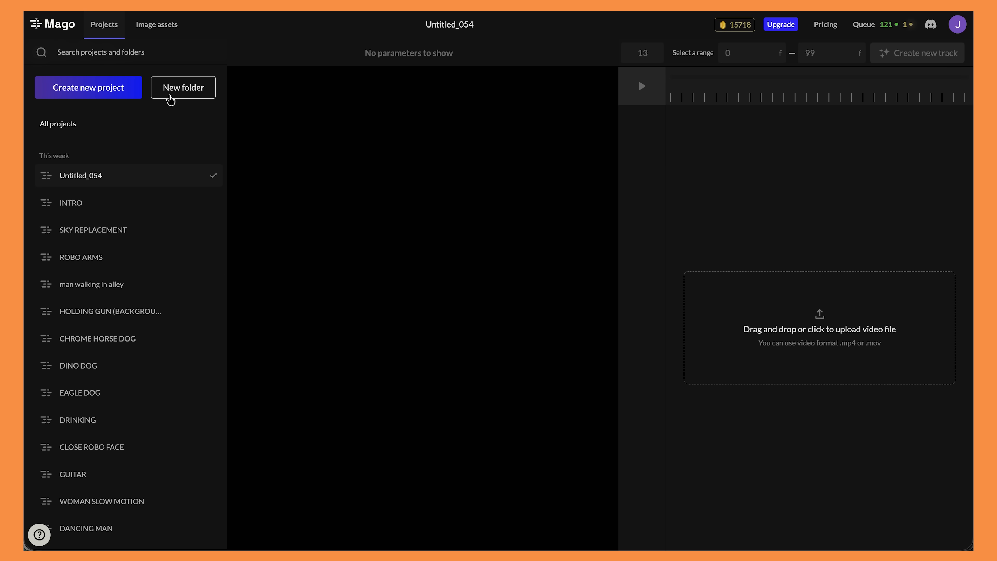
{"action": "left_click", "coordinate": [819, 328]}
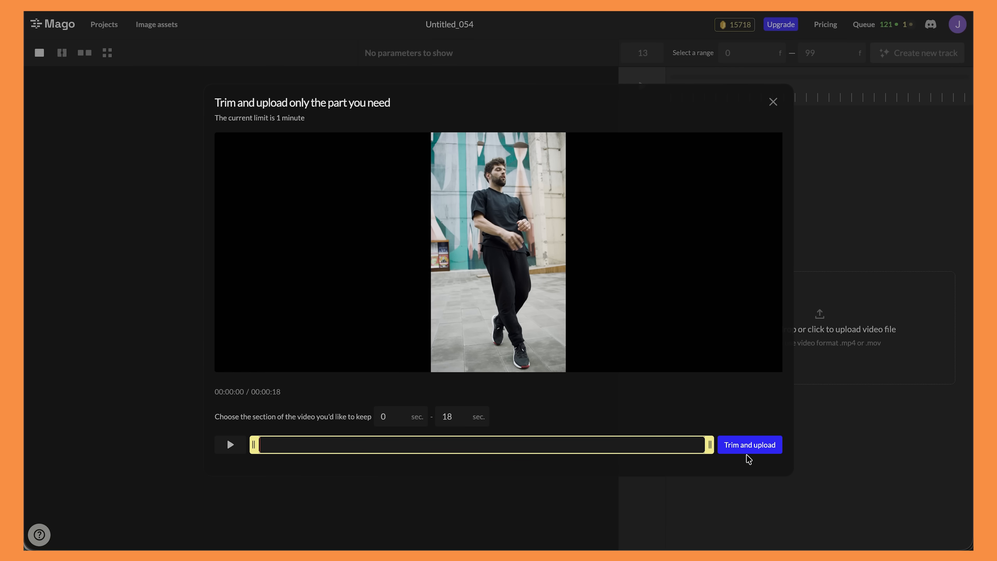
Step: Trim and upload the dancing man clip keeping the full 0–18 second range
{"action": "left_click", "coordinate": [749, 444]}
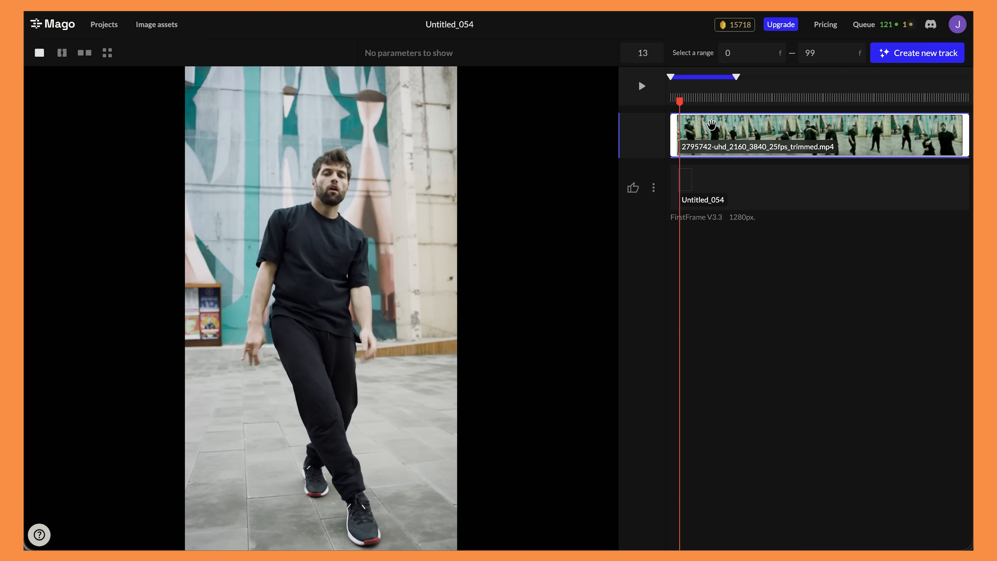
{"action": "mouse_move", "coordinate": [726, 153]}
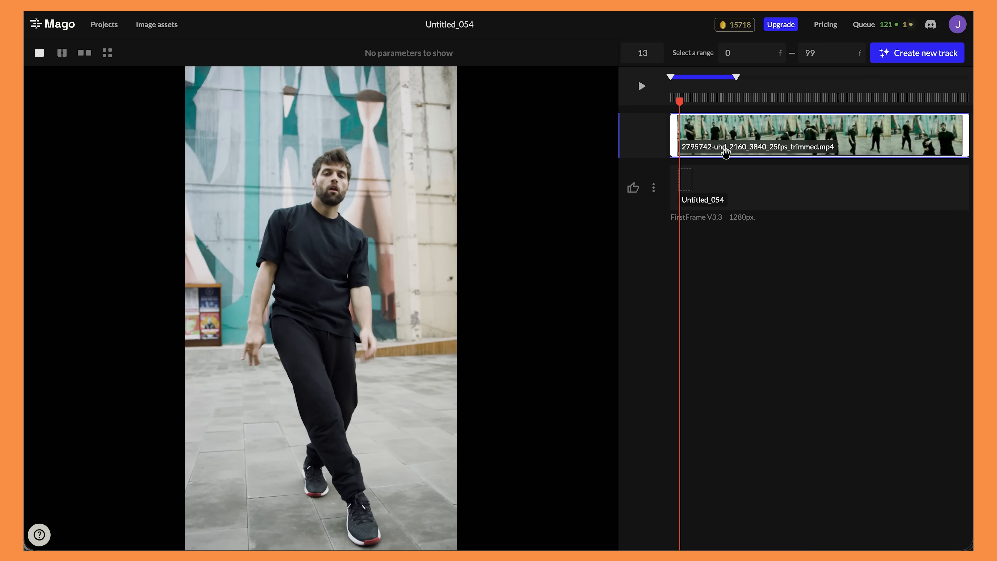
{"action": "mouse_move", "coordinate": [740, 301]}
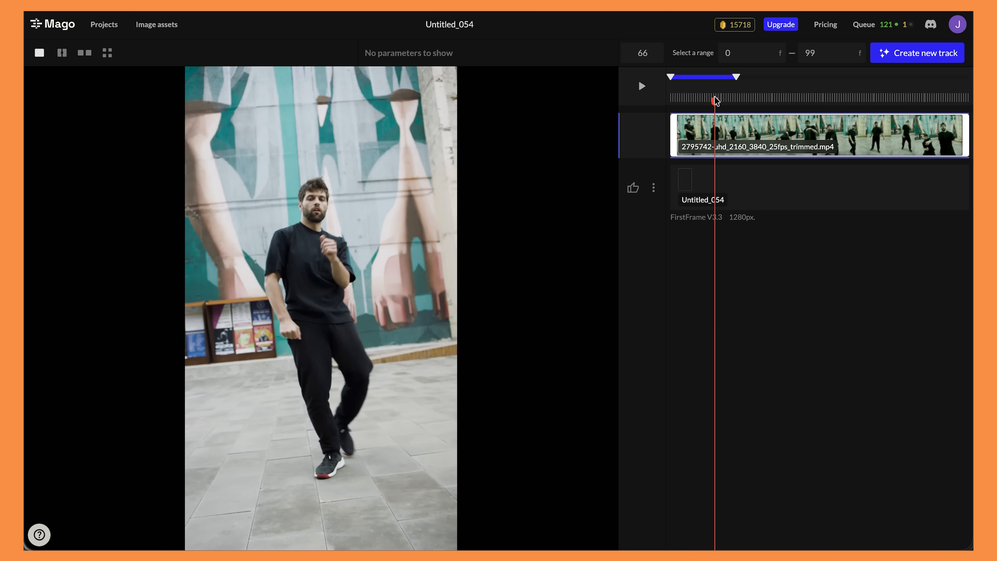
Step: Scrub the timeline later in the clip toward the 10–100 frame range
{"action": "left_click", "coordinate": [641, 53]}
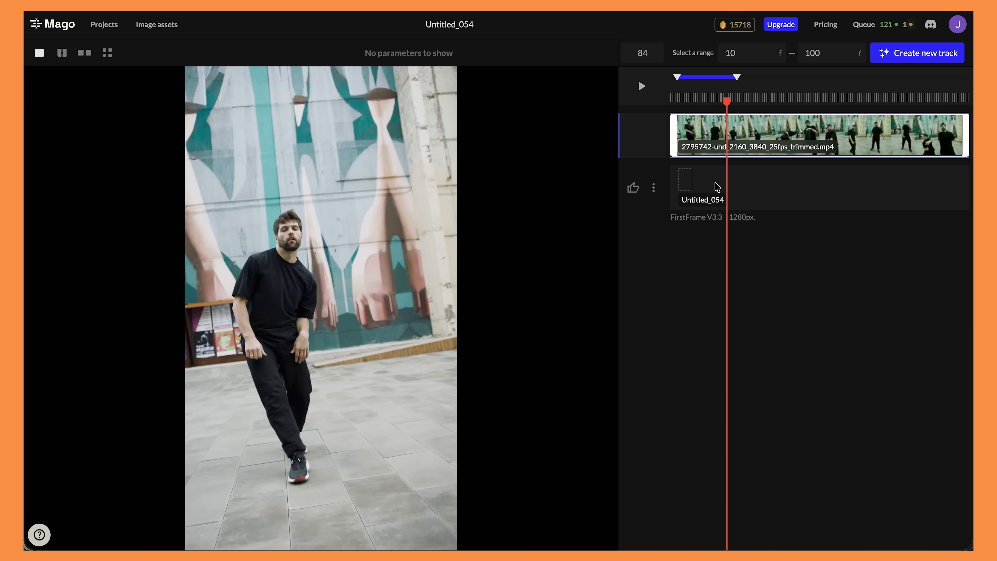
Step: Rename the render track DANCE 1 and keep FirstFrame V3.3 as its model
{"action": "left_click", "coordinate": [702, 187]}
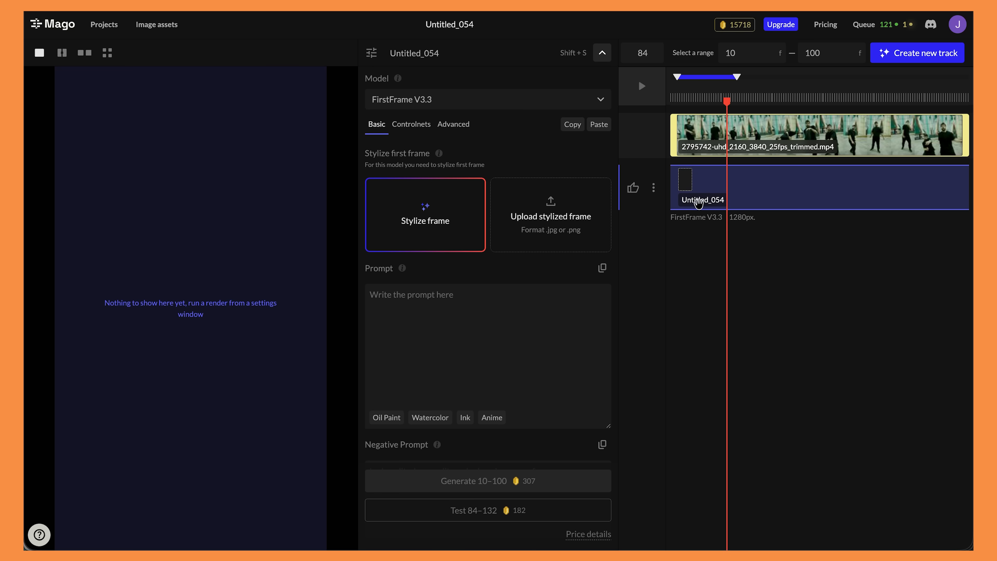
{"action": "mouse_move", "coordinate": [717, 189]}
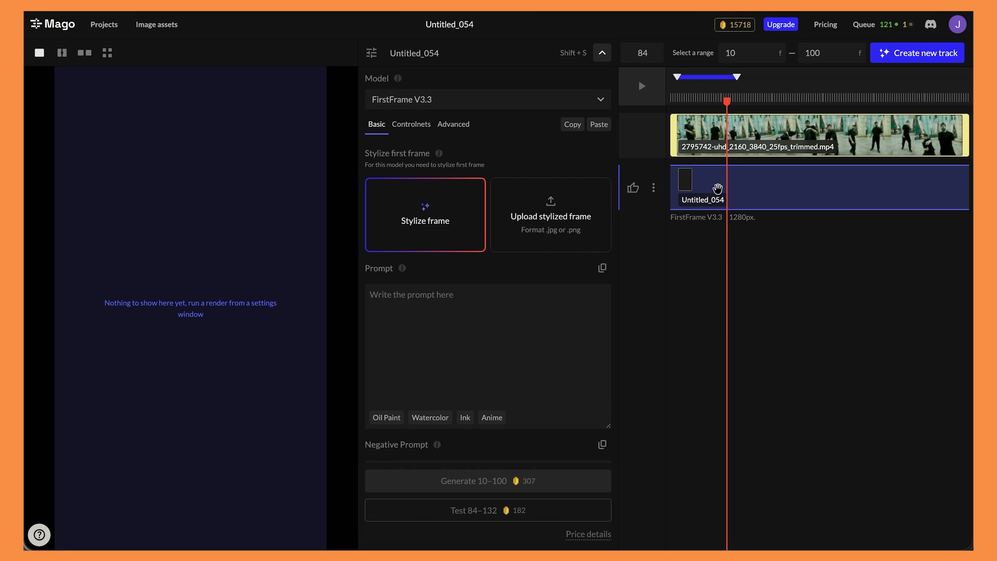
{"action": "mouse_move", "coordinate": [643, 157]}
{"action": "type", "text": "DANCE 1"}
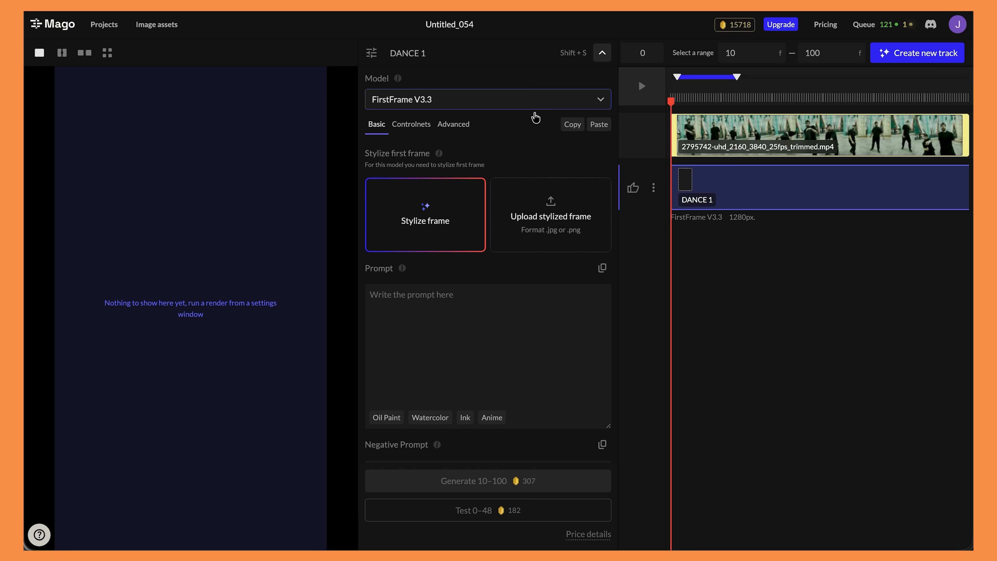
{"action": "left_click", "coordinate": [487, 99]}
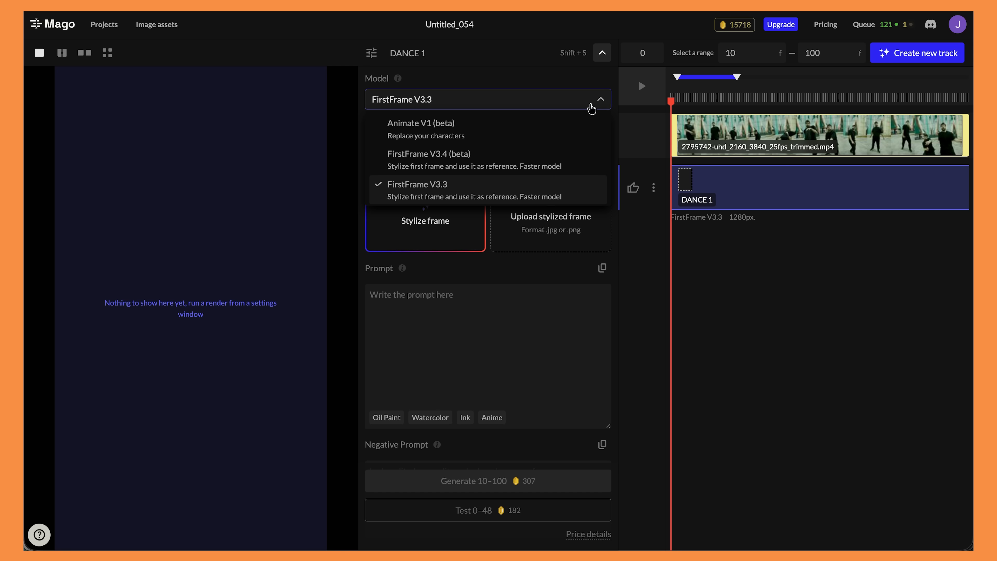
{"action": "scroll", "scroll_direction": "down", "scroll_amount": 3}
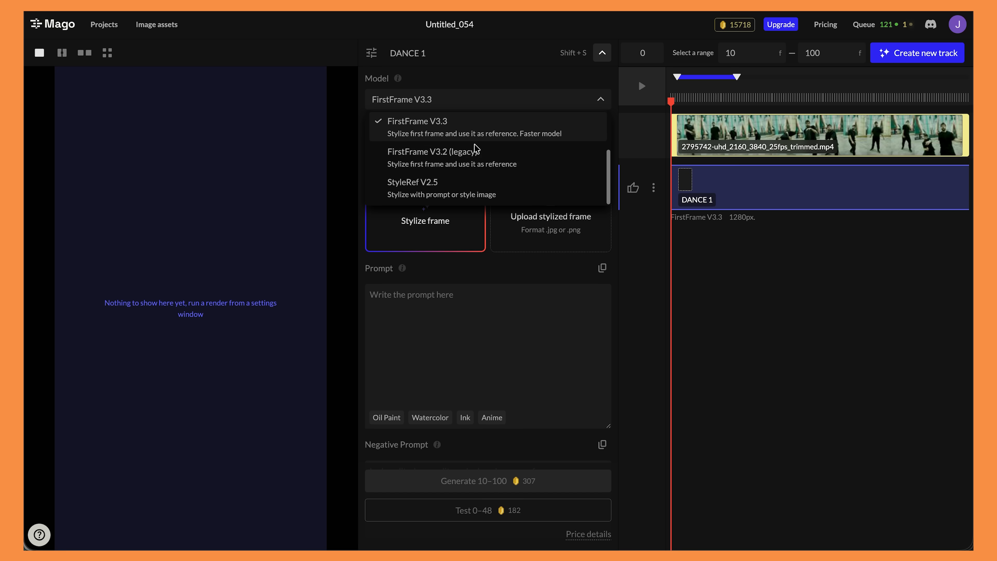
{"action": "left_click", "coordinate": [416, 121]}
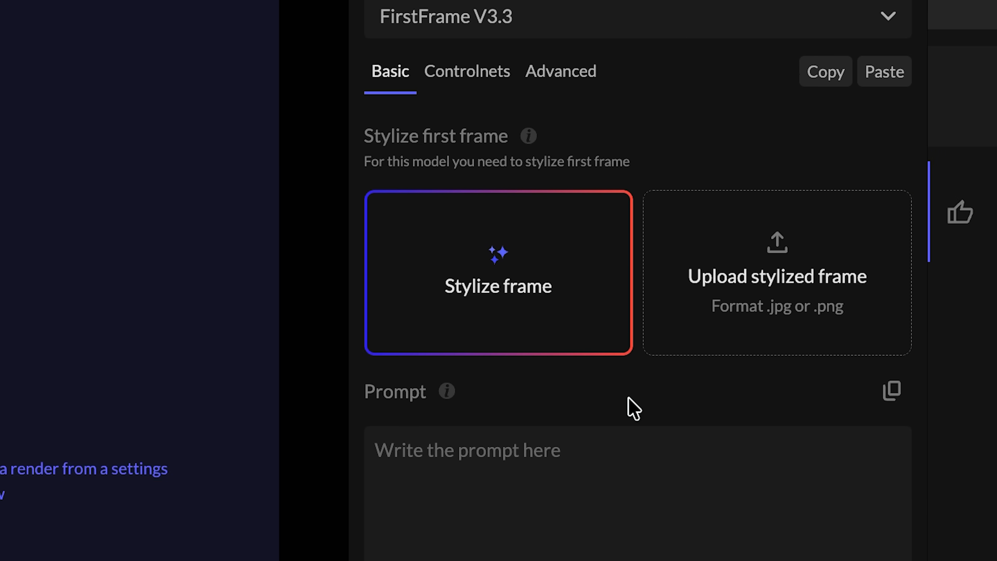
Step: Start stylizing frame 0 and switch the image model to Mago
{"action": "left_click", "coordinate": [498, 273]}
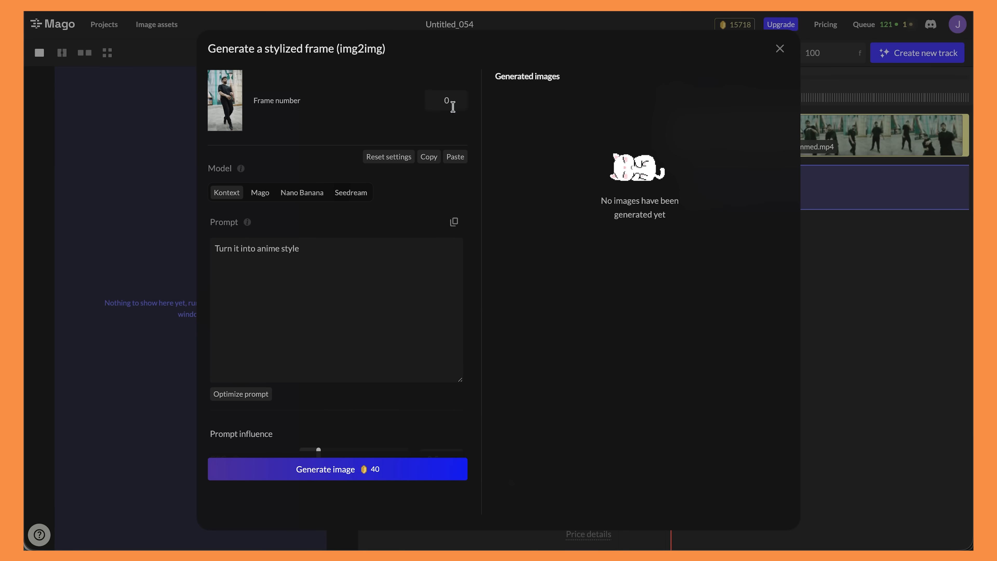
{"action": "left_click", "coordinate": [446, 99]}
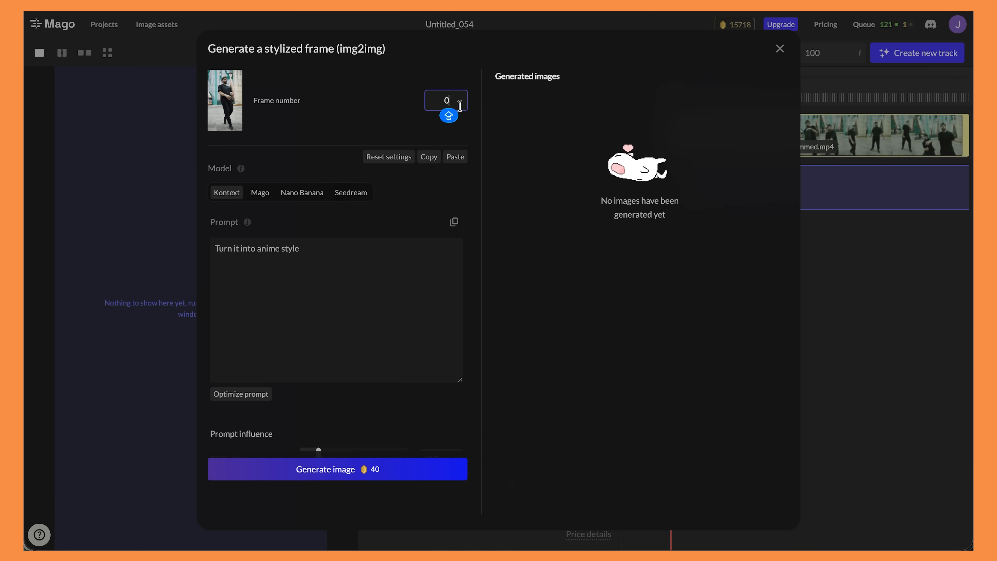
{"action": "mouse_move", "coordinate": [407, 131]}
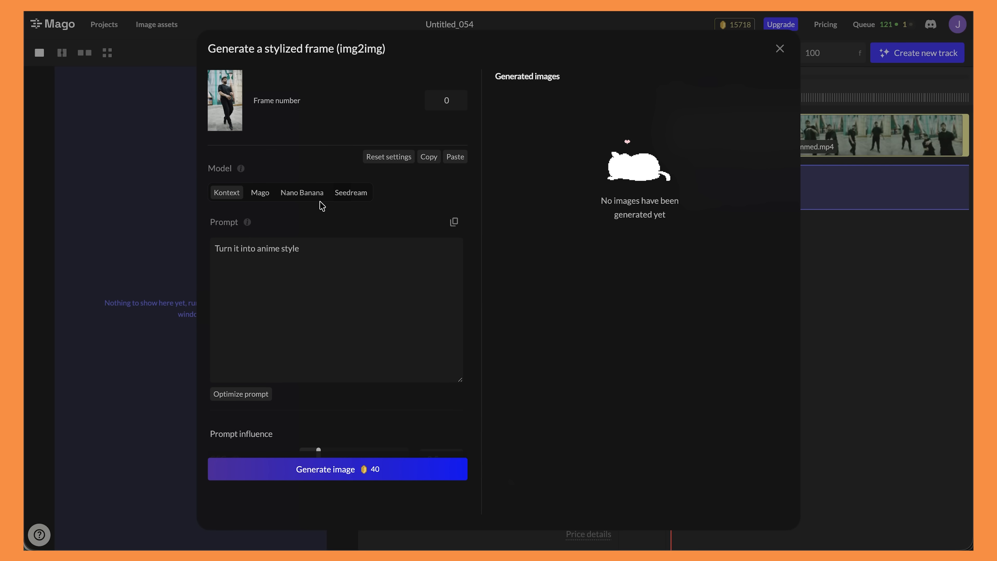
{"action": "left_click", "coordinate": [260, 192]}
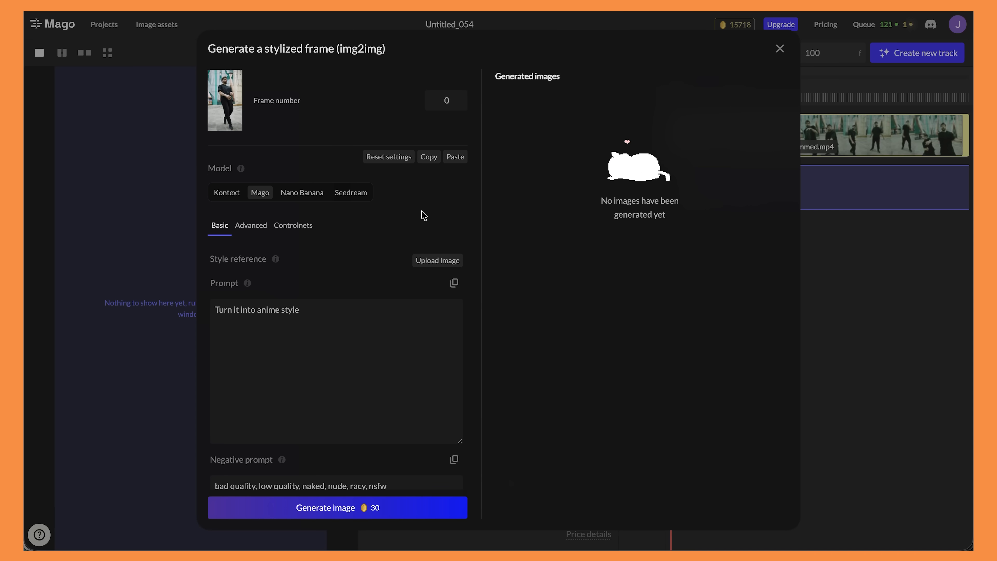
{"action": "mouse_move", "coordinate": [437, 260]}
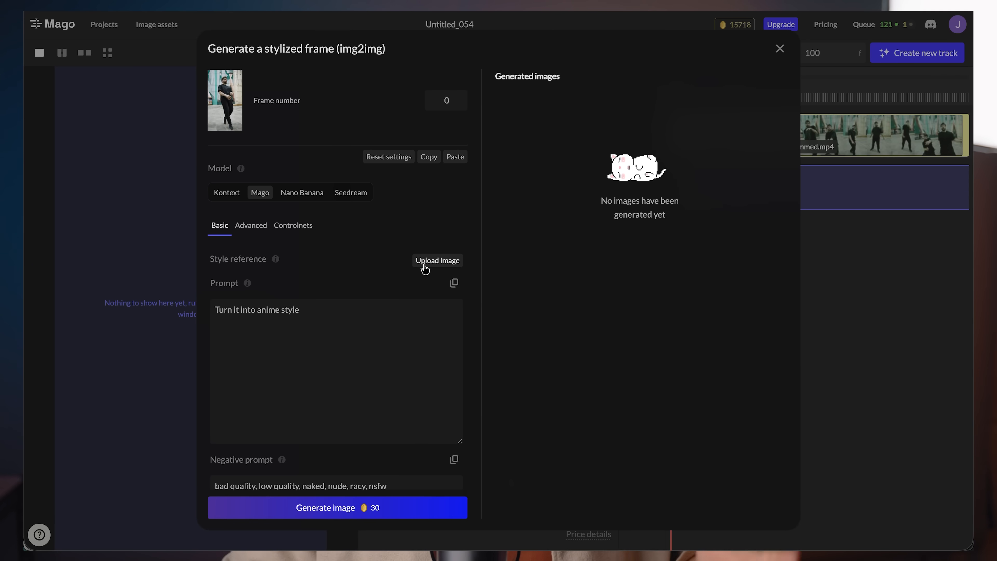
{"action": "mouse_move", "coordinate": [372, 266]}
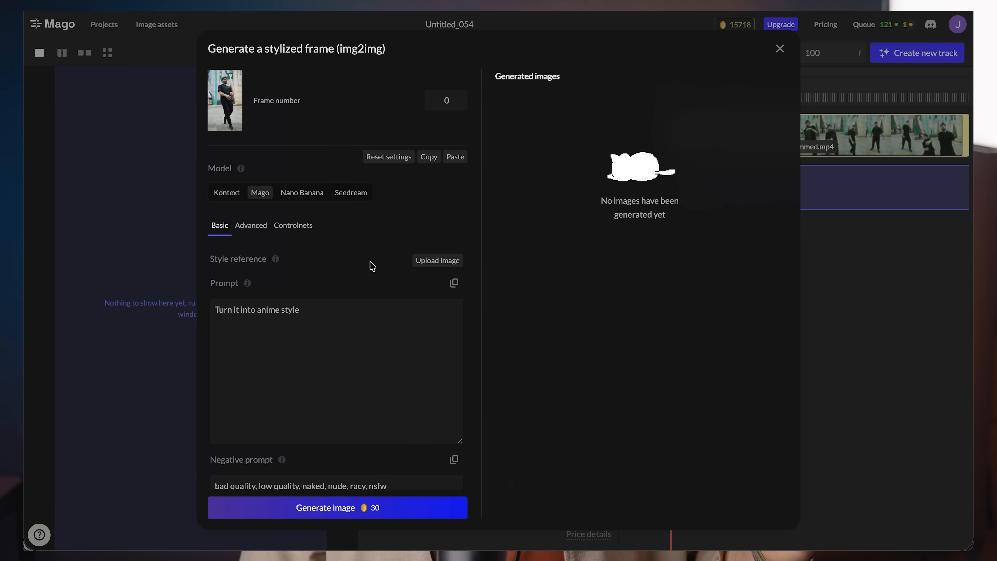
Step: Attach the synthwave sunset style reference and edit the auto-written vaporwave prompt
{"action": "left_click", "coordinate": [437, 260]}
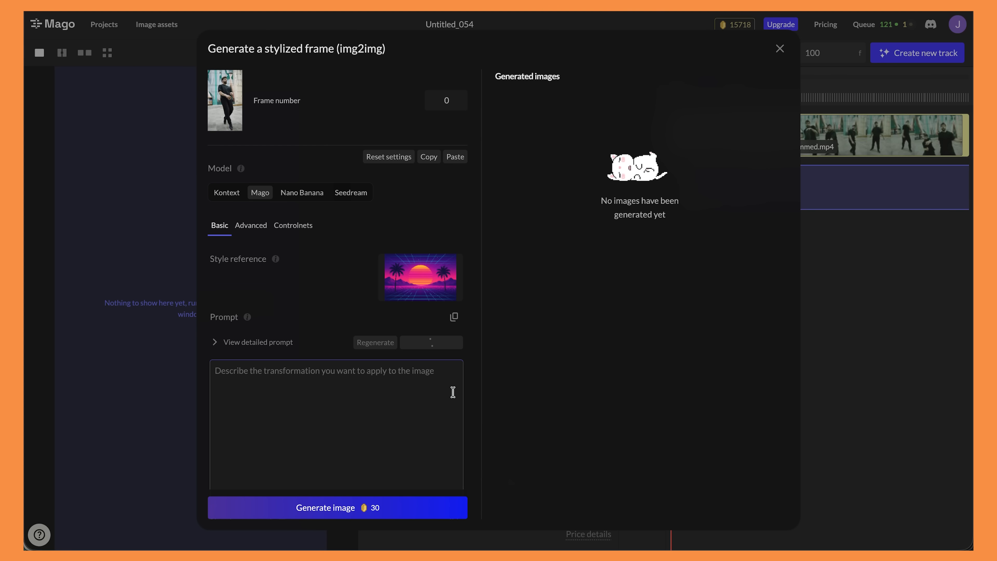
{"action": "left_click", "coordinate": [431, 342]}
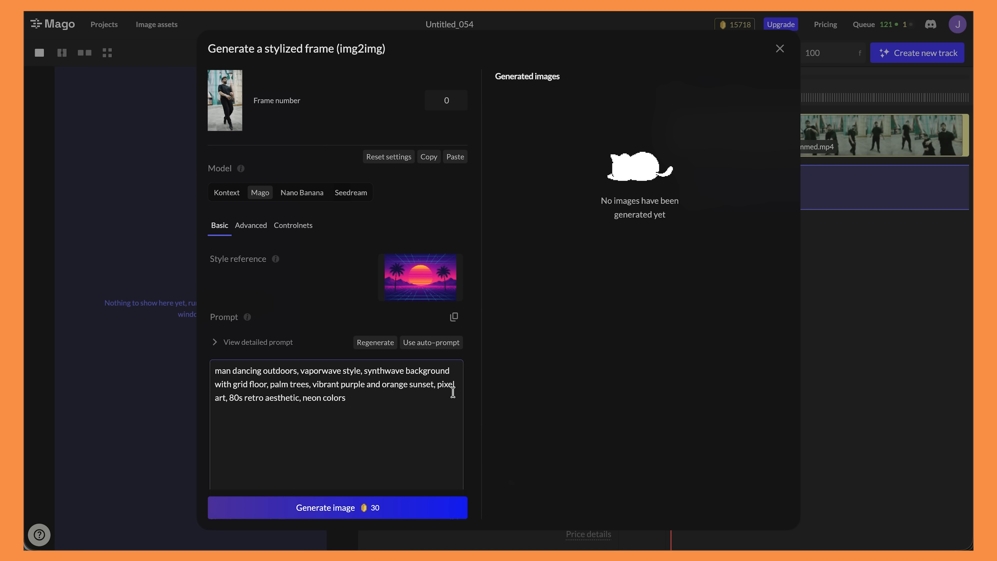
{"action": "mouse_move", "coordinate": [263, 385]}
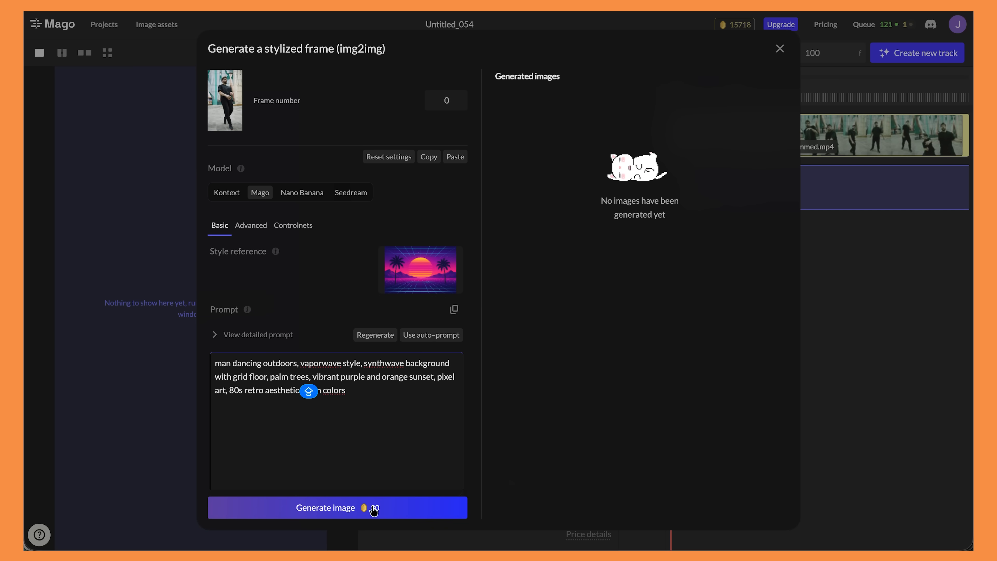
Step: Generate the vaporwave first frame and enlarge the neon-grid dancing result
{"action": "left_click", "coordinate": [326, 507]}
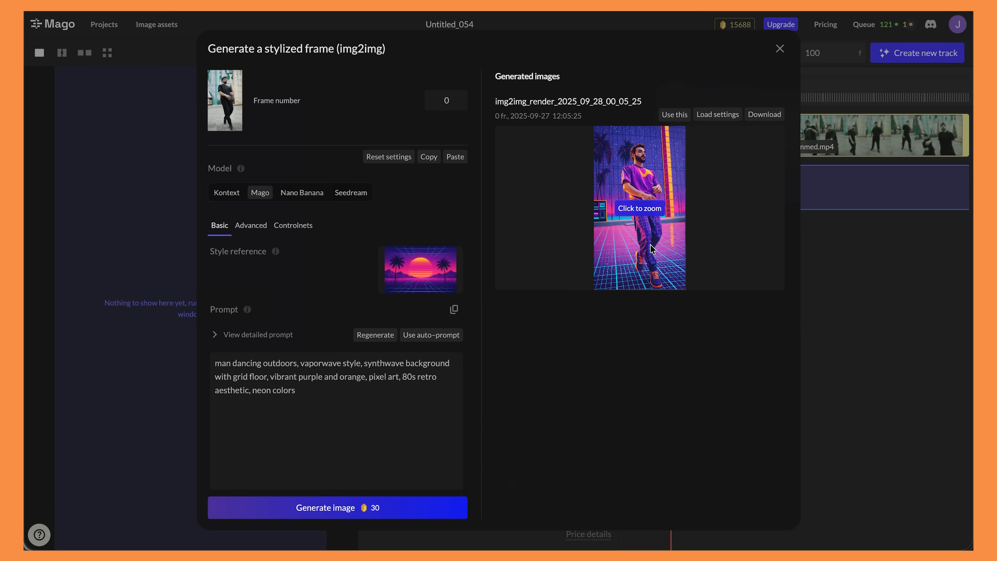
{"action": "left_click", "coordinate": [638, 208]}
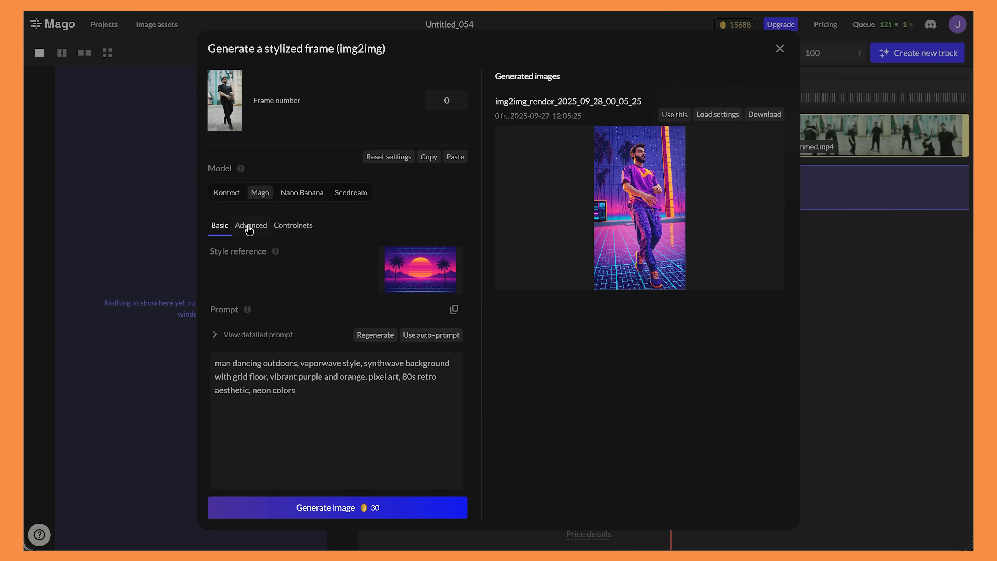
{"action": "left_click", "coordinate": [250, 225]}
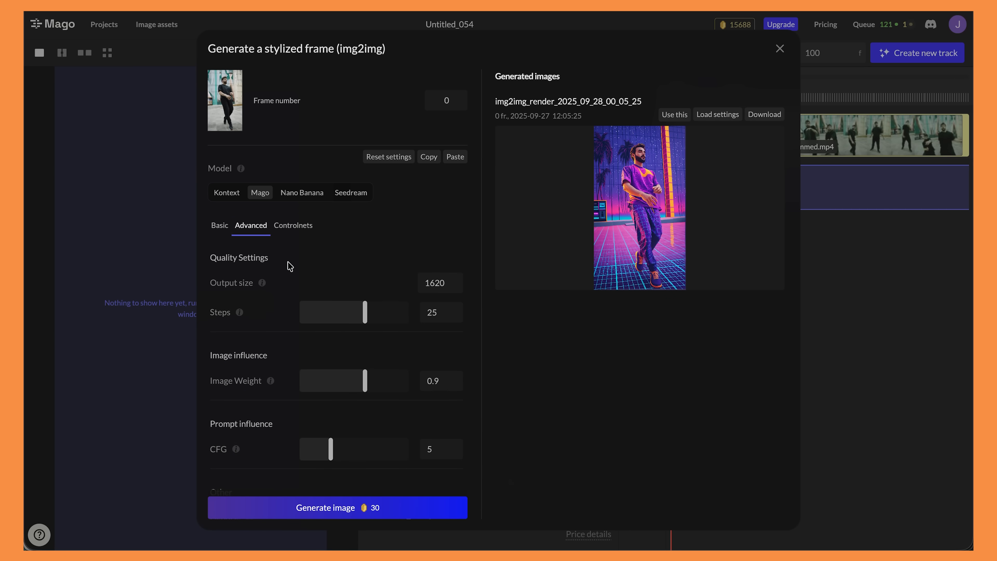
{"action": "scroll", "scroll_direction": "down", "scroll_amount": 3}
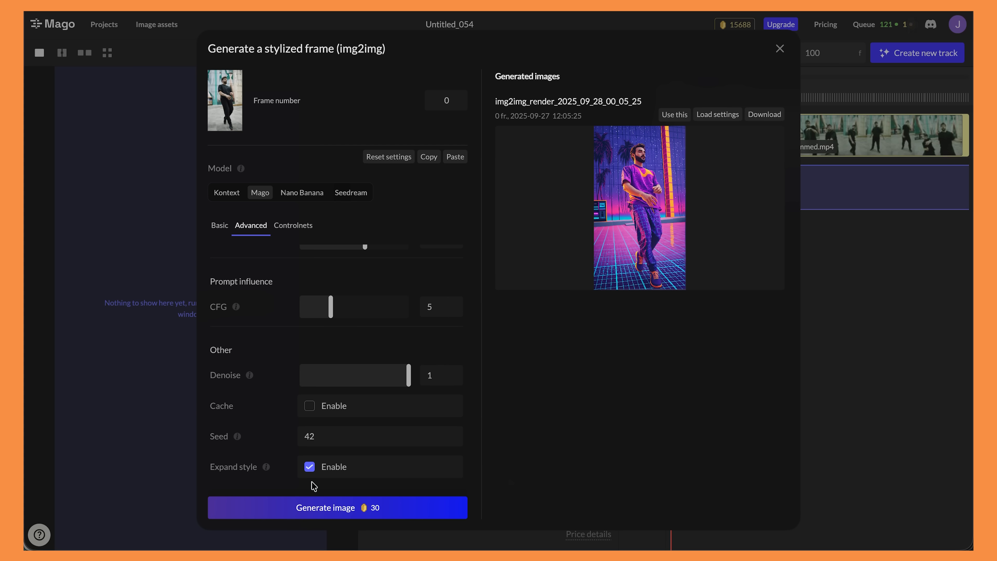
{"action": "scroll", "scroll_direction": "up", "scroll_amount": 3}
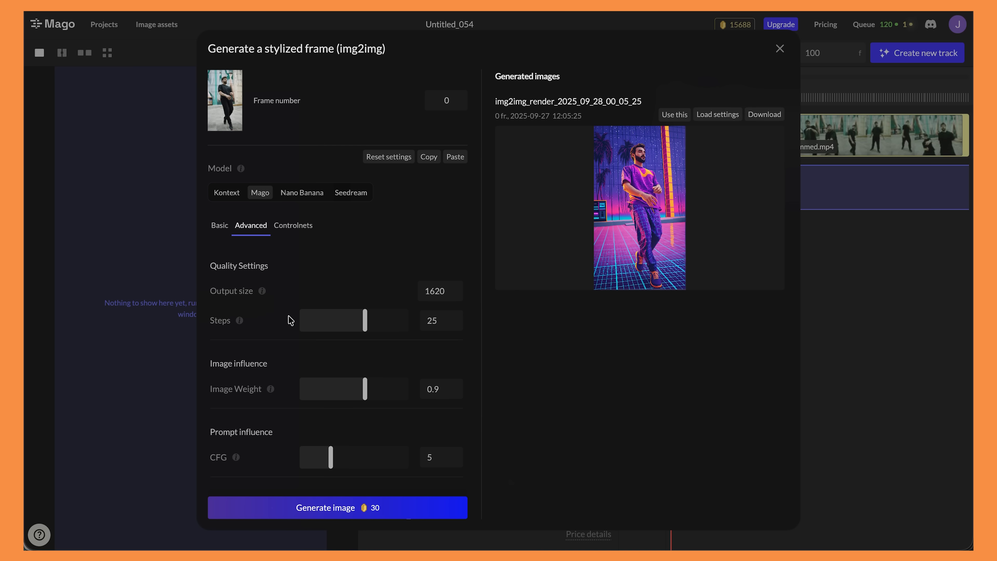
{"action": "mouse_move", "coordinate": [651, 140]}
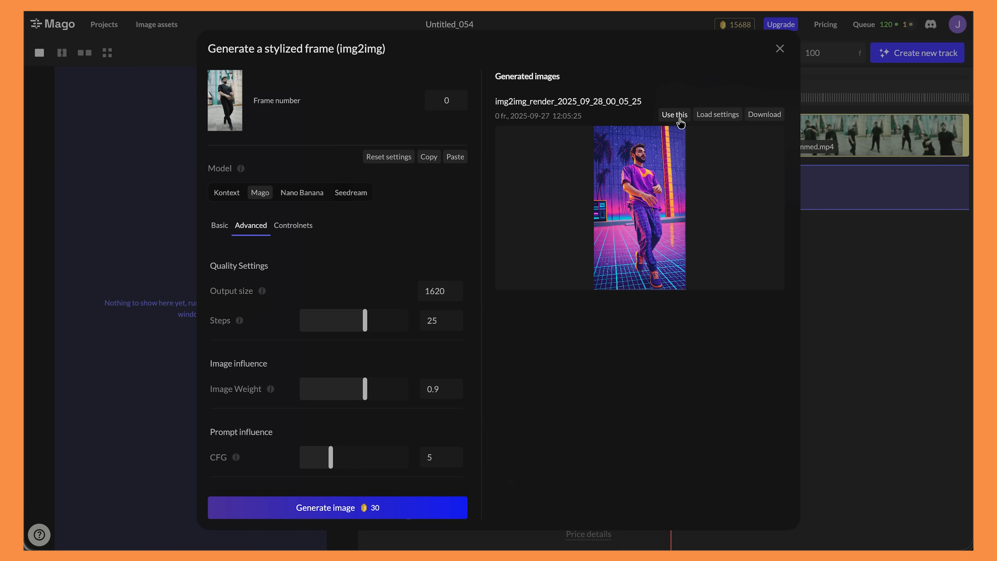
{"action": "mouse_move", "coordinate": [223, 195]}
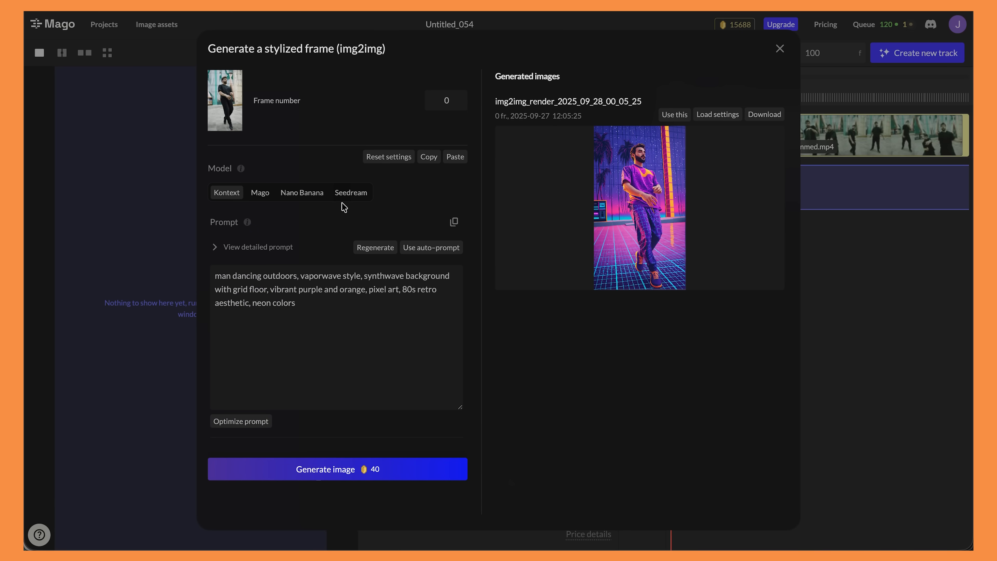
Step: Switch to the Seedream model with the prompt 'turn the man into a robot'
{"action": "left_click", "coordinate": [351, 192]}
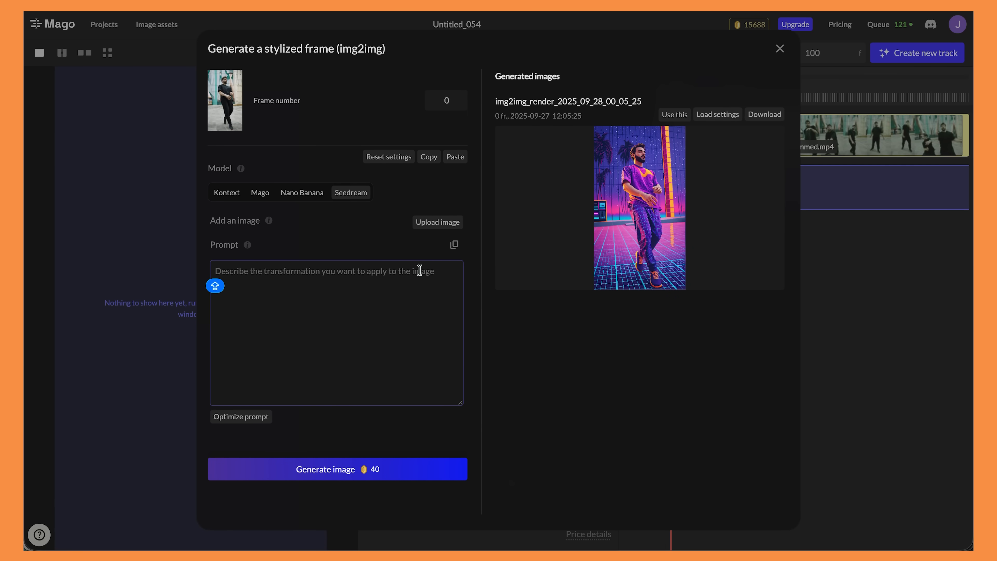
{"action": "type", "text": "turn the man into a robot"}
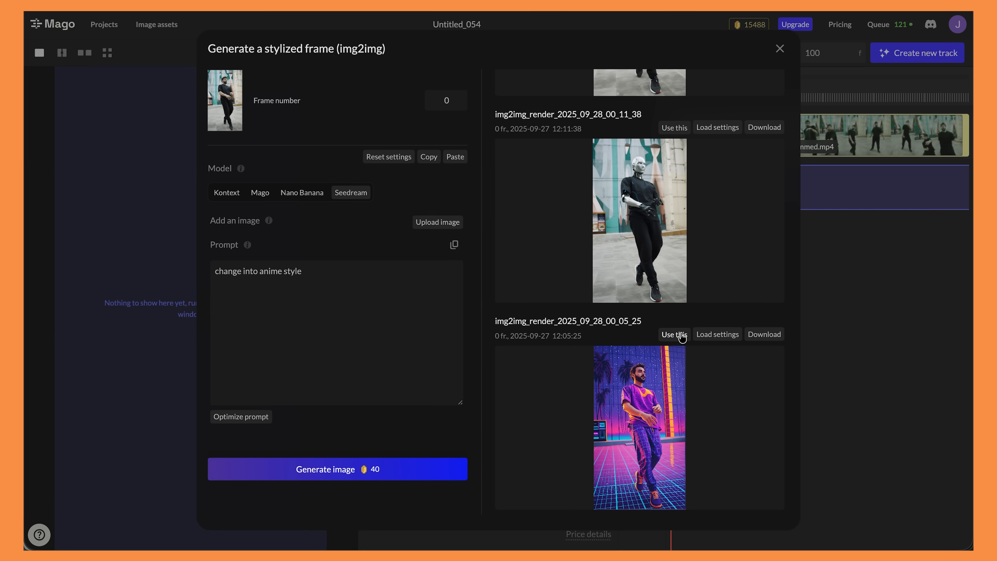
Step: Use the vaporwave render as DANCE 1's stylized first frame
{"action": "left_click", "coordinate": [674, 334]}
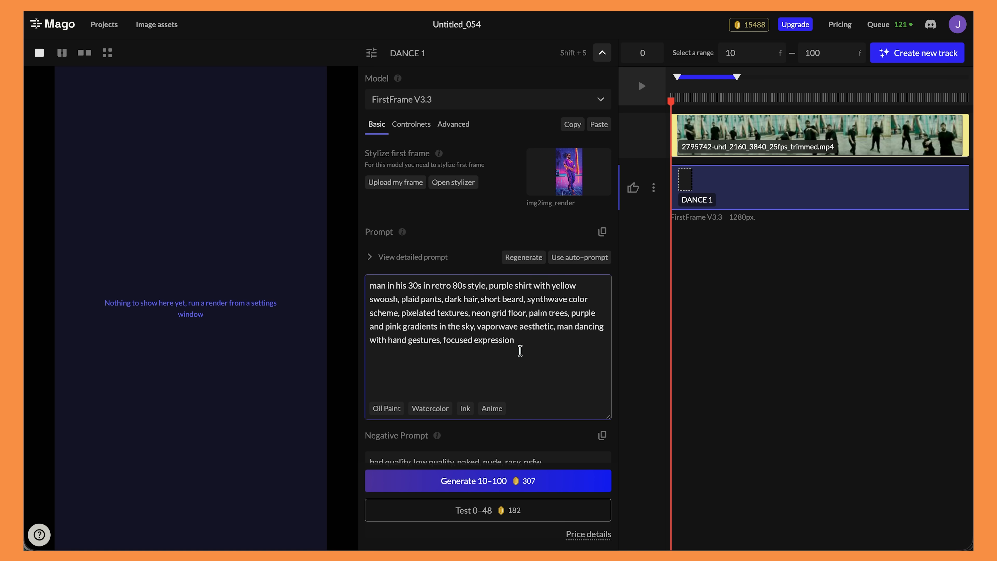
{"action": "mouse_move", "coordinate": [578, 257]}
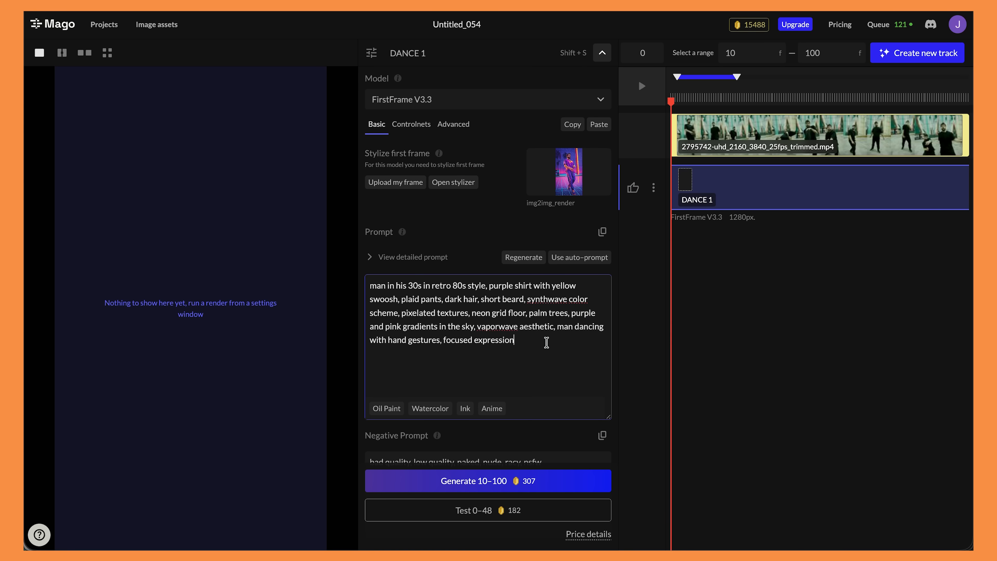
Step: Set DANCE 1's controlnet type to Pose+Depth and enable Facemesh
{"action": "left_click", "coordinate": [411, 124]}
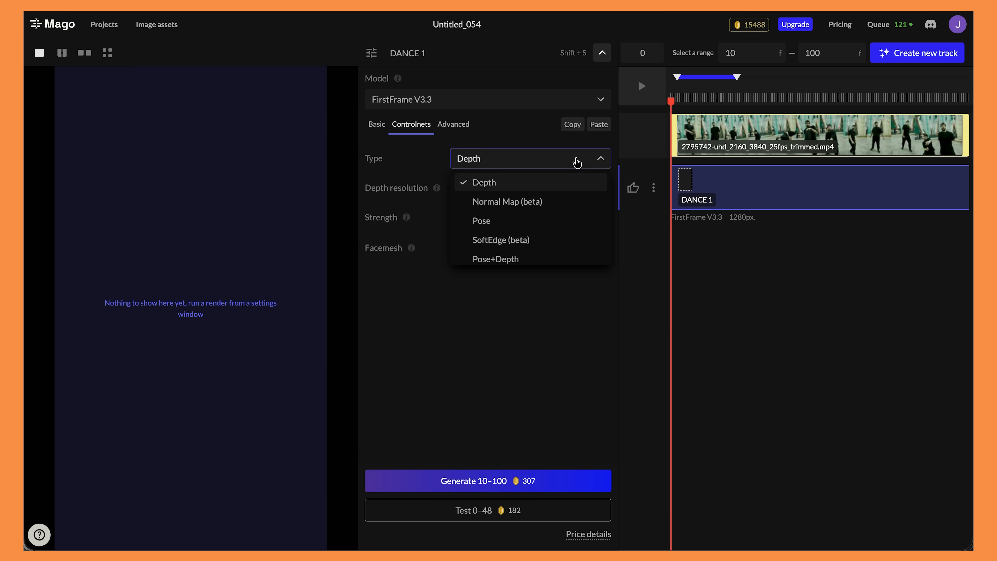
{"action": "mouse_move", "coordinate": [564, 179]}
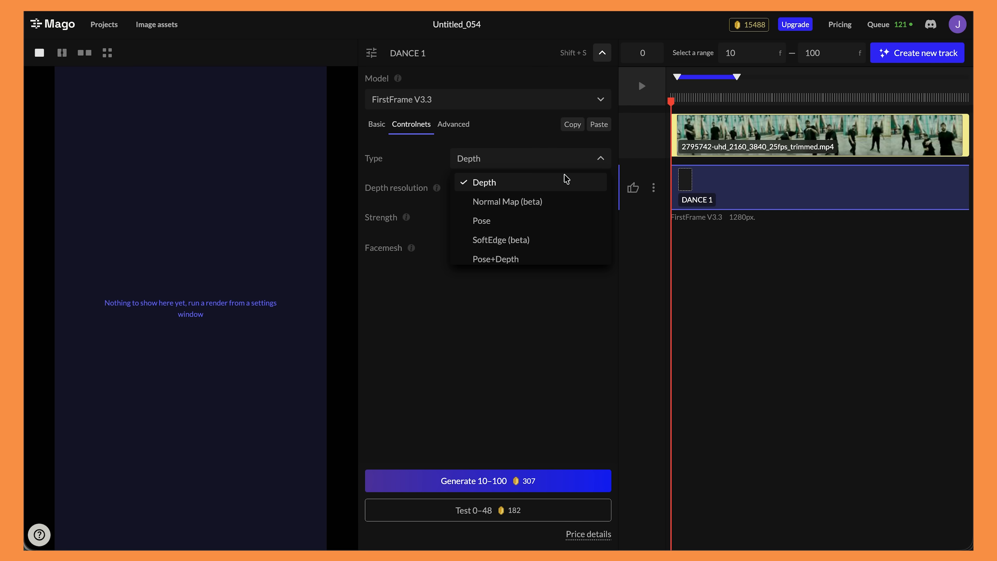
{"action": "mouse_move", "coordinate": [558, 220]}
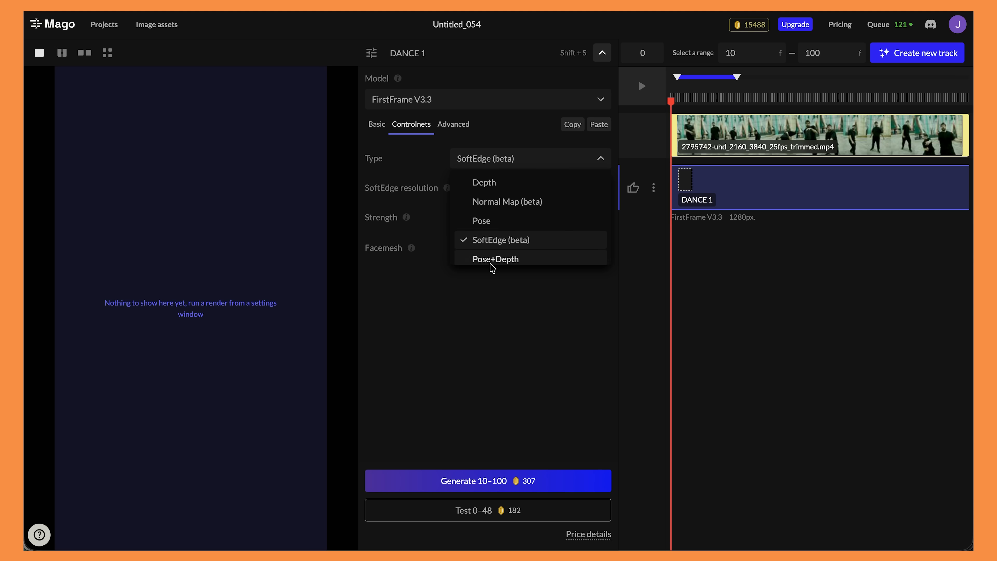
{"action": "left_click", "coordinate": [496, 258]}
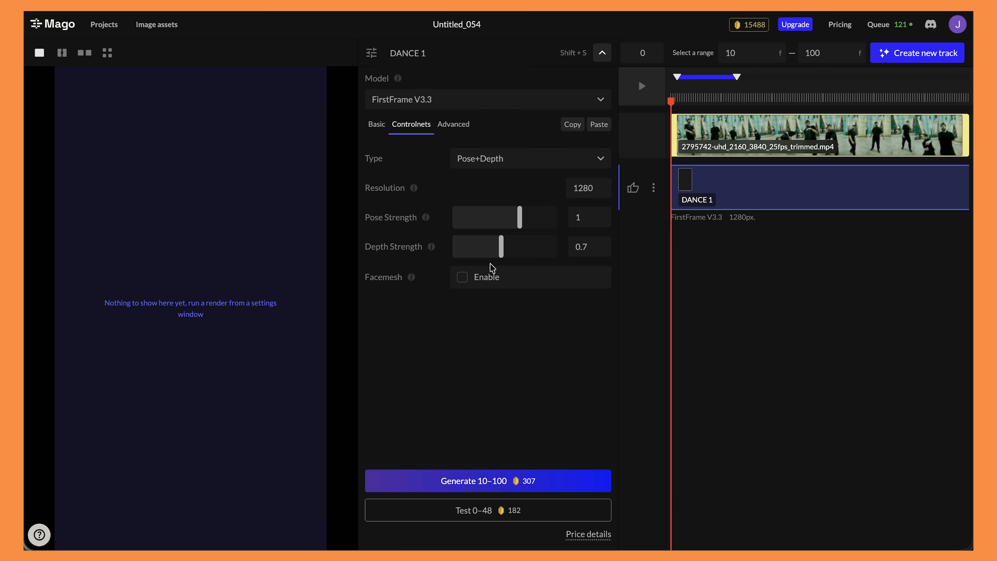
{"action": "mouse_move", "coordinate": [521, 217]}
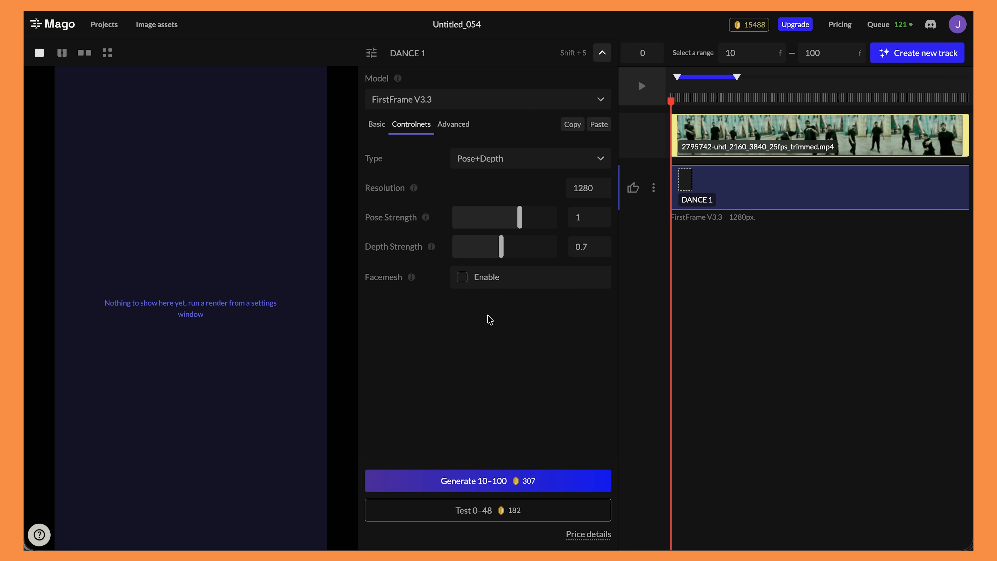
{"action": "left_click", "coordinate": [462, 276]}
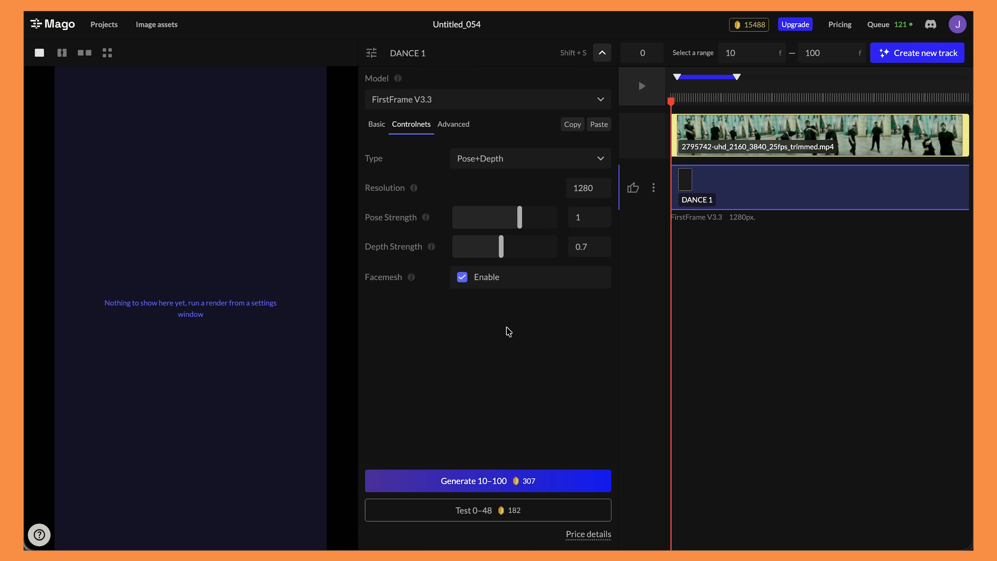
{"action": "mouse_move", "coordinate": [491, 351]}
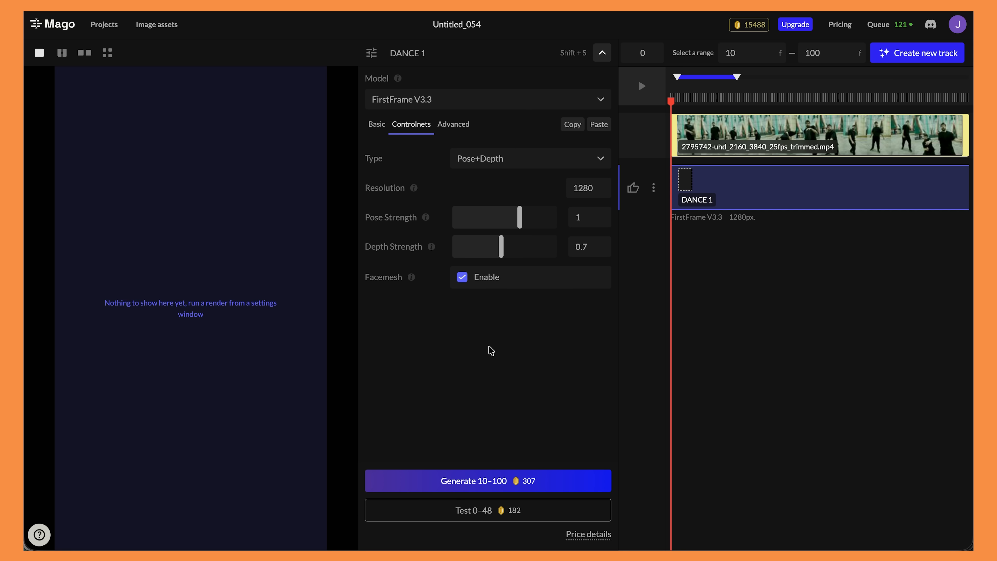
Step: Show DANCE 1's Advanced settings and scroll through Quality, Prompt influence, Other and Context
{"action": "left_click", "coordinate": [453, 124]}
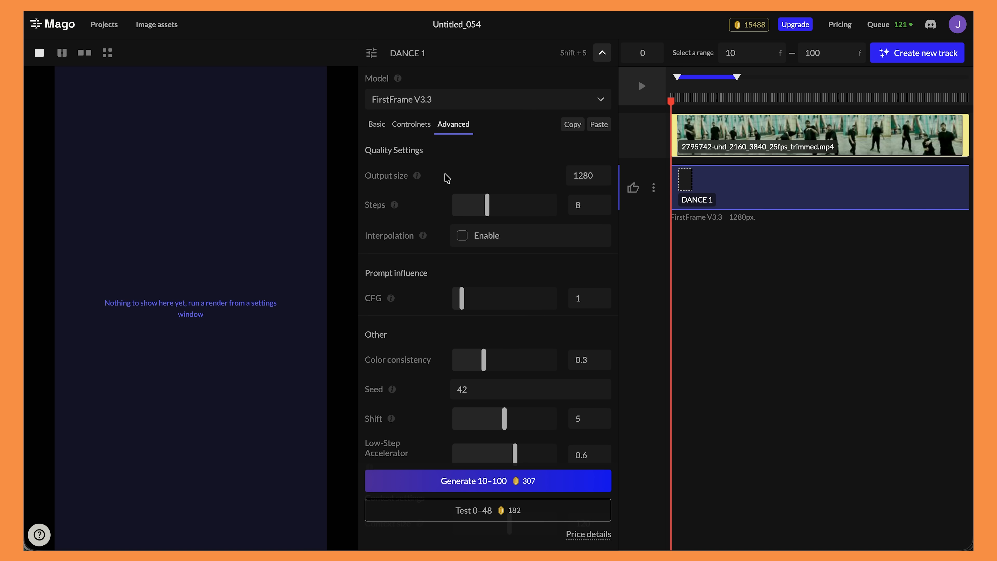
{"action": "mouse_move", "coordinate": [561, 185]}
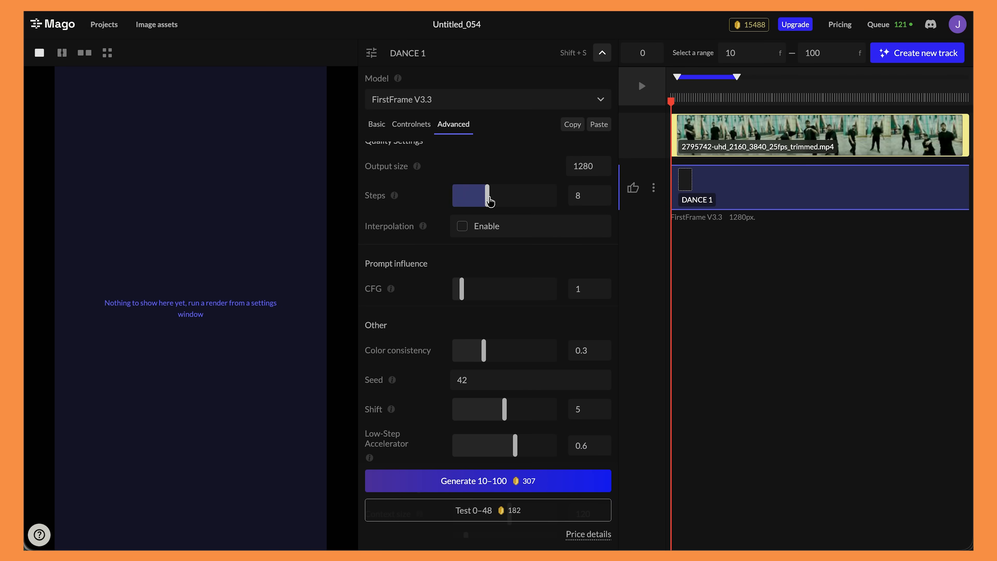
{"action": "scroll", "scroll_direction": "down", "scroll_amount": 3}
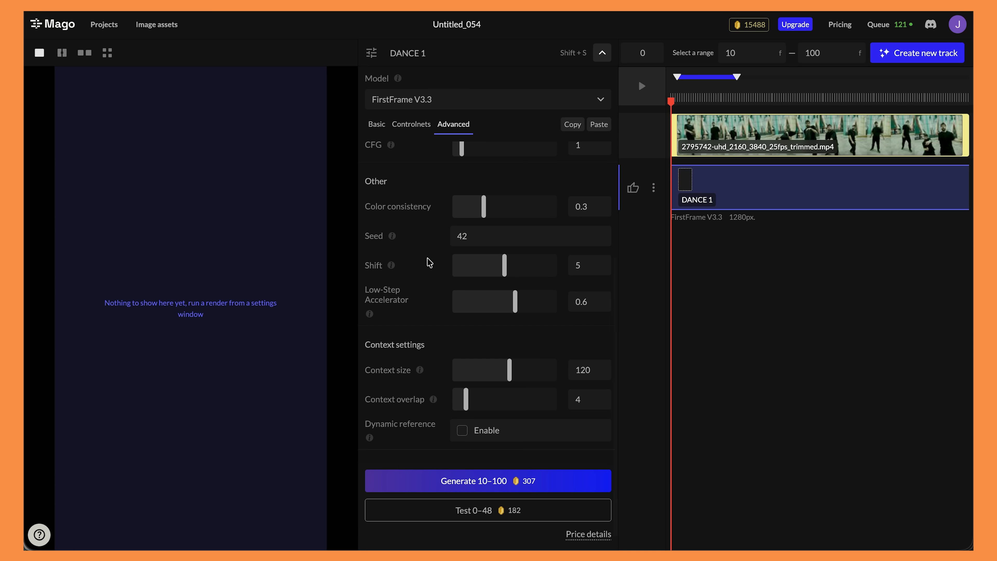
{"action": "mouse_move", "coordinate": [442, 379]}
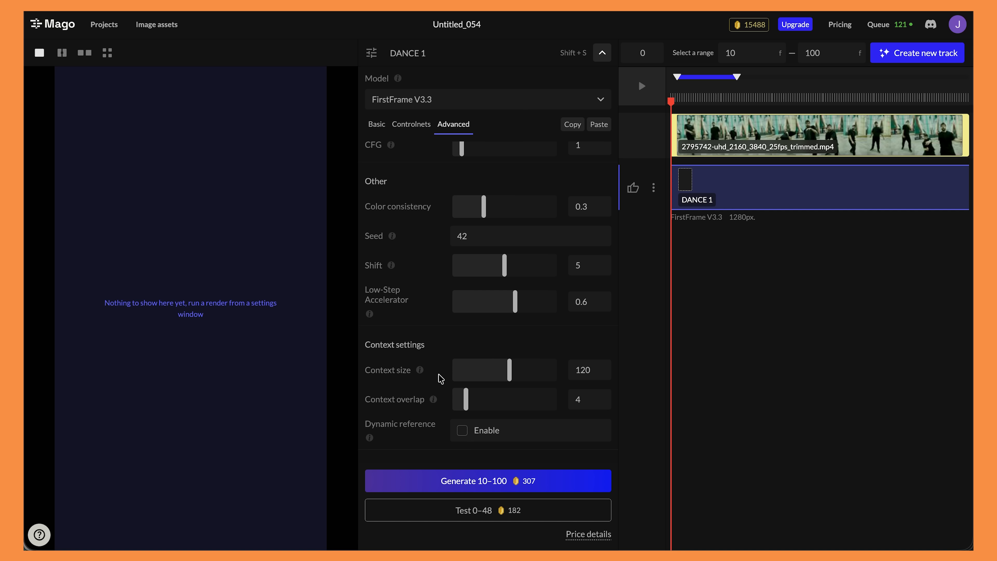
{"action": "mouse_move", "coordinate": [425, 385]}
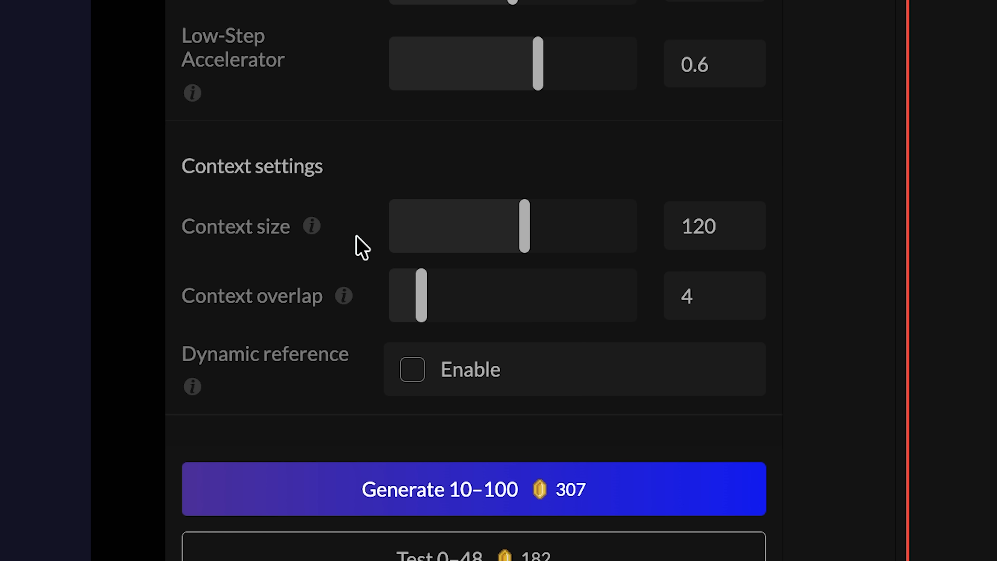
{"action": "mouse_move", "coordinate": [283, 264]}
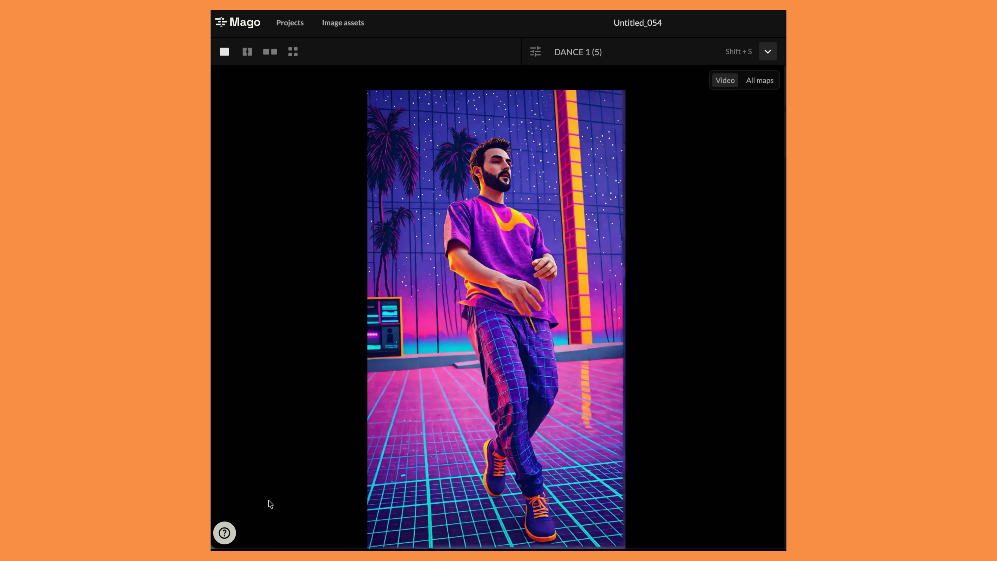
{"action": "mouse_move", "coordinate": [241, 518]}
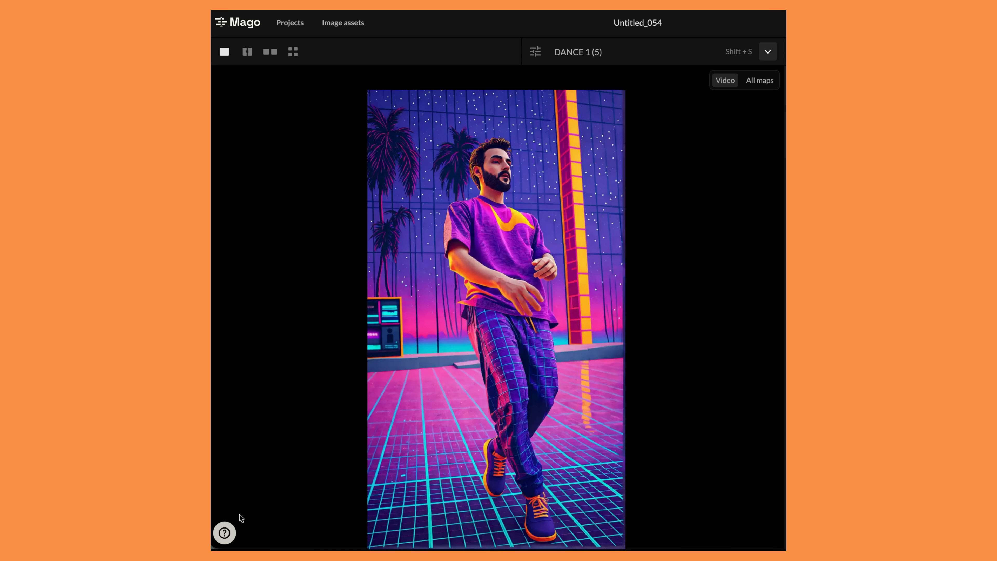
{"action": "mouse_move", "coordinate": [224, 533]}
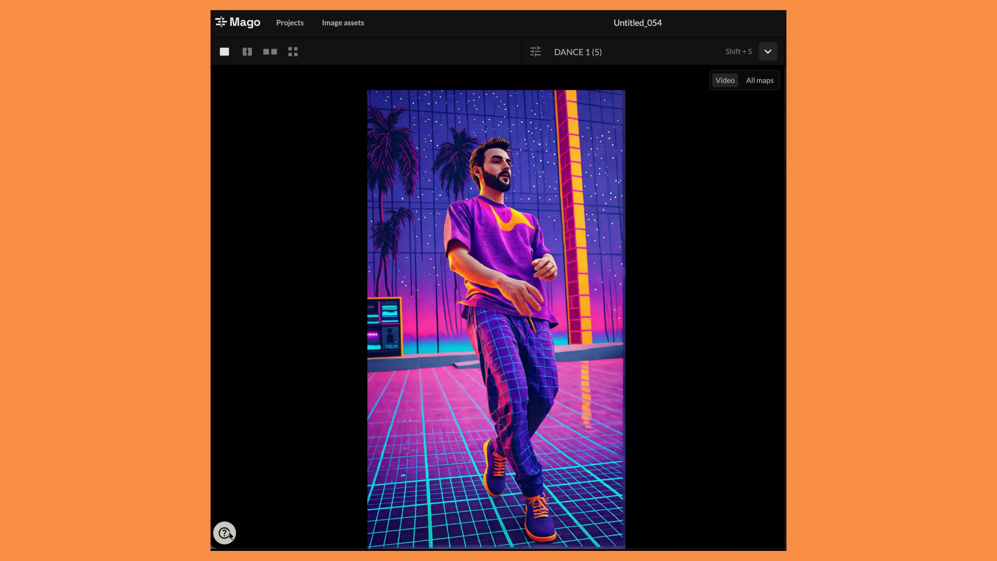
Step: Ask the Mago Assistant 'what is context size' and read its v3_chunk_size reply
{"action": "left_click", "coordinate": [223, 532]}
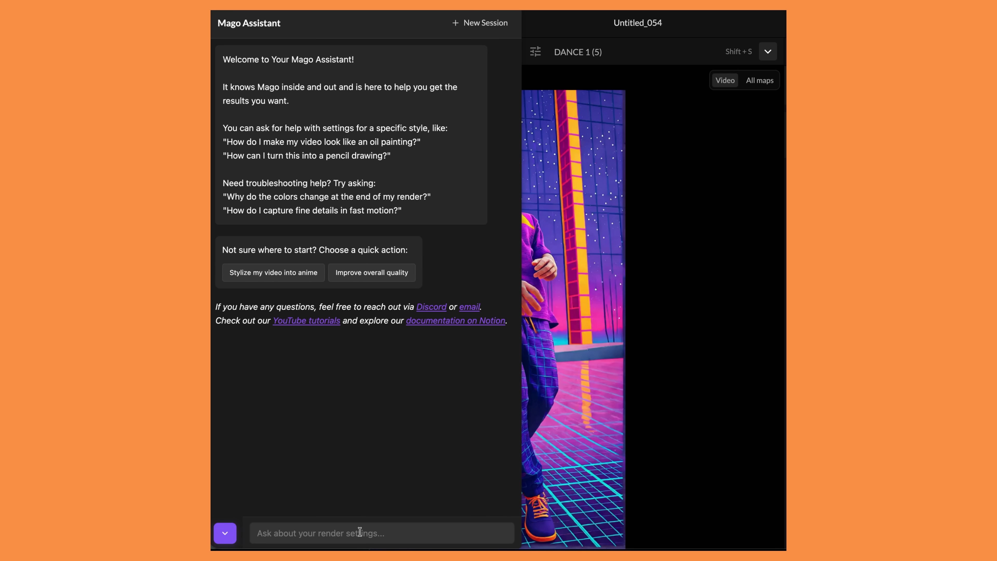
{"action": "mouse_move", "coordinate": [375, 504]}
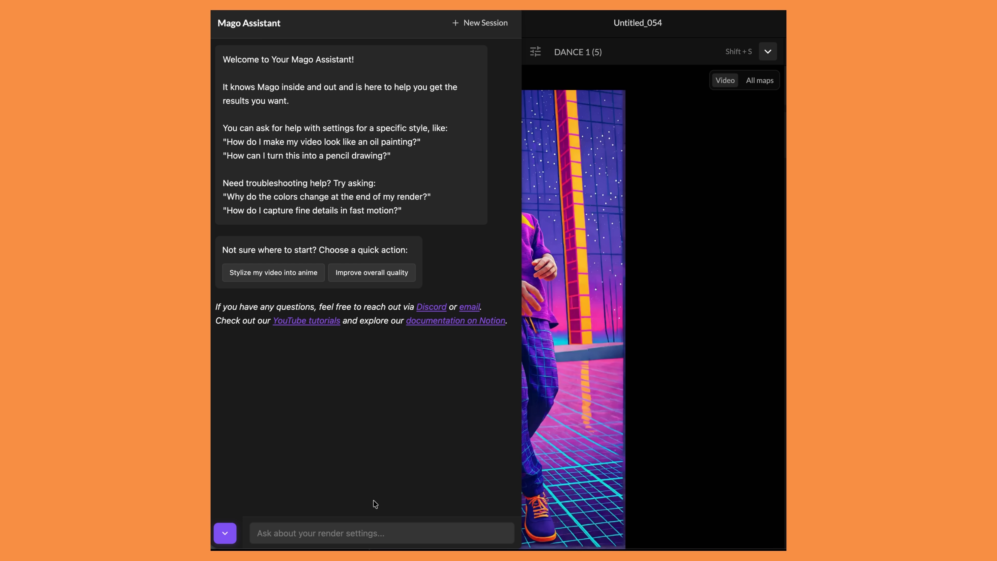
{"action": "mouse_move", "coordinate": [453, 311]}
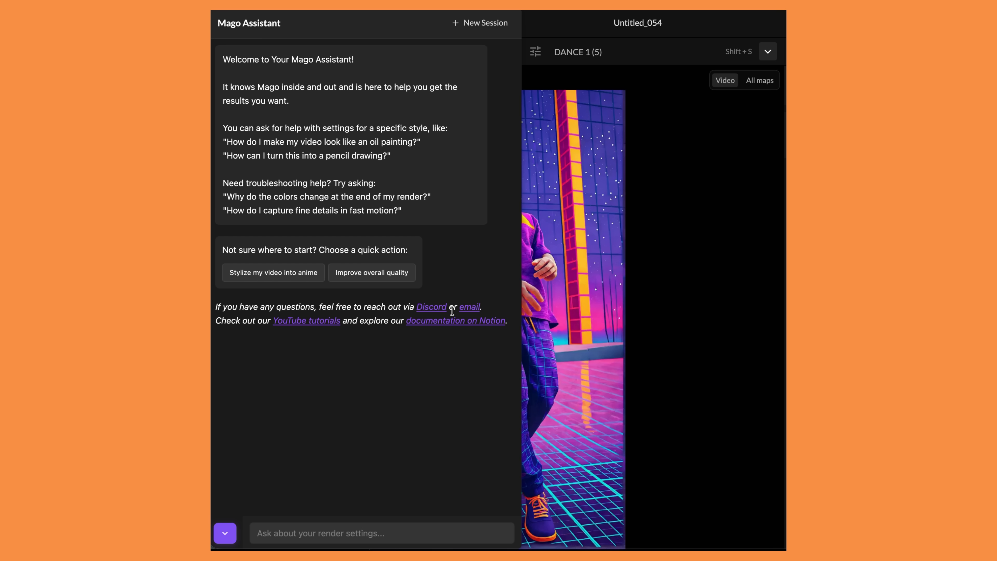
{"action": "mouse_move", "coordinate": [469, 307]}
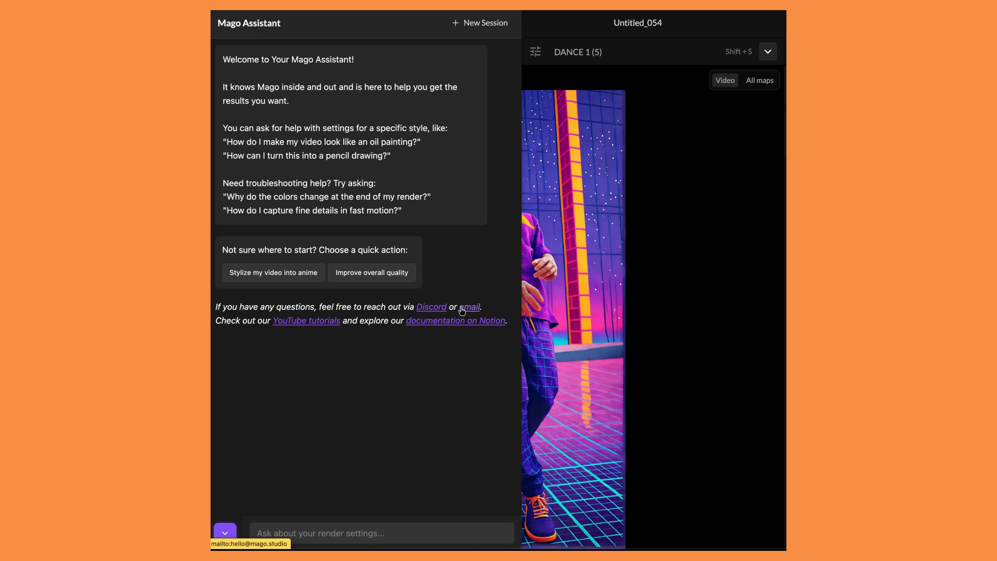
{"action": "mouse_move", "coordinate": [425, 381]}
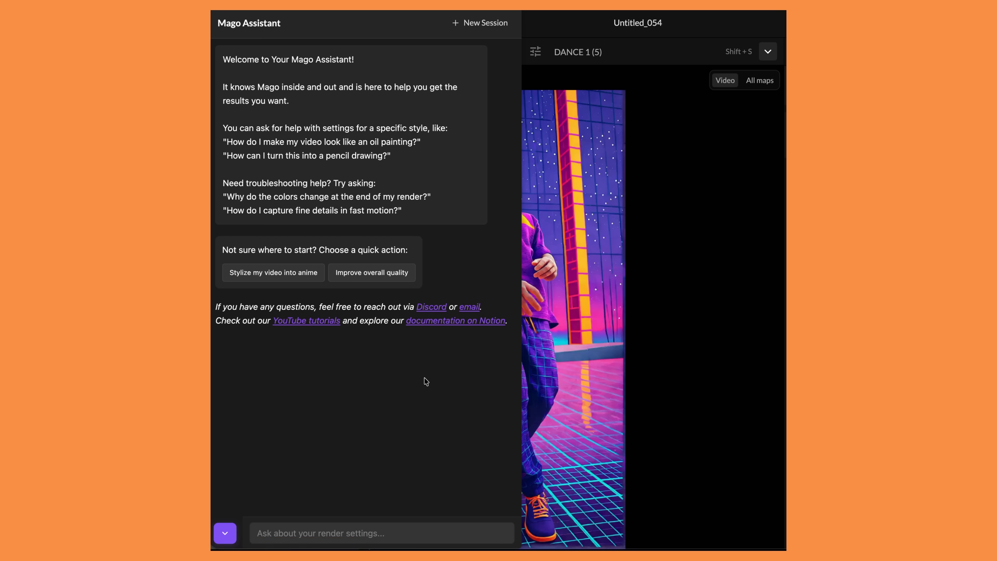
{"action": "mouse_move", "coordinate": [324, 298]}
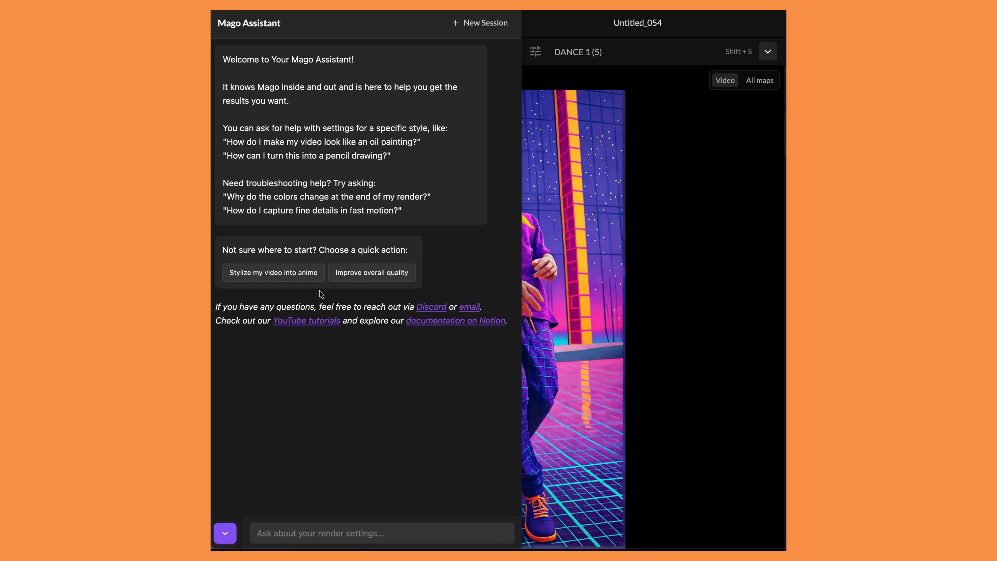
{"action": "mouse_move", "coordinate": [292, 281]}
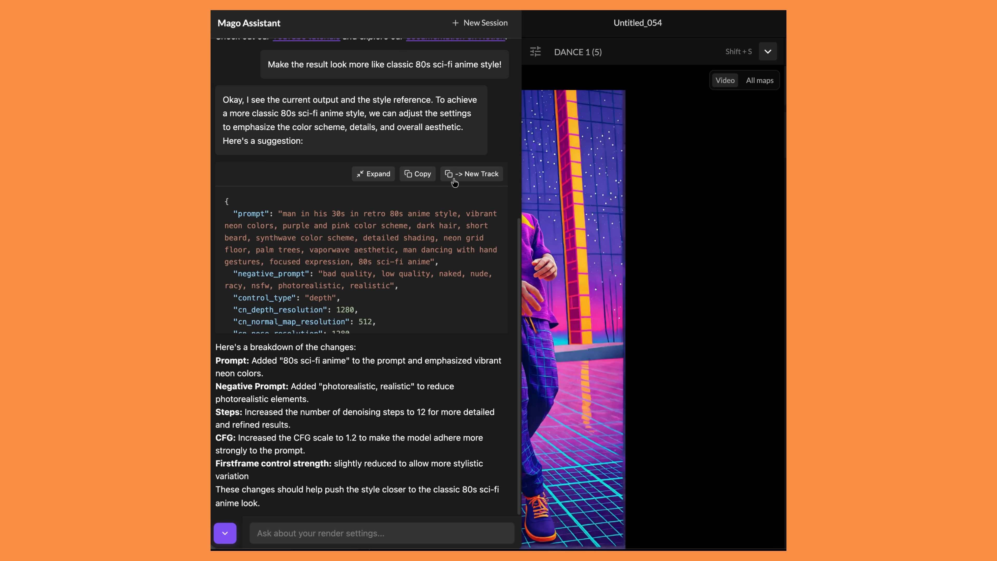
{"action": "mouse_move", "coordinate": [391, 236]}
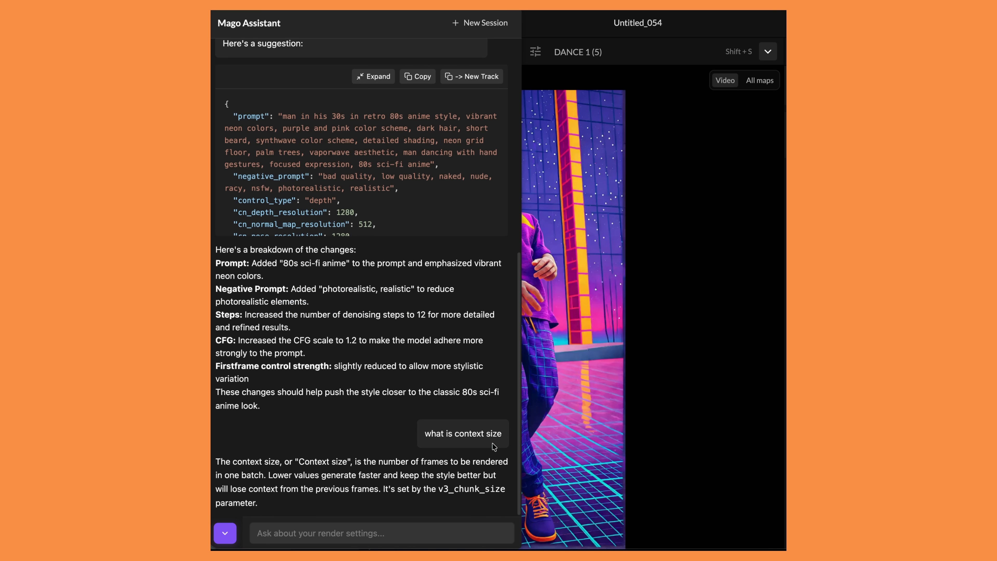
{"action": "mouse_move", "coordinate": [343, 506]}
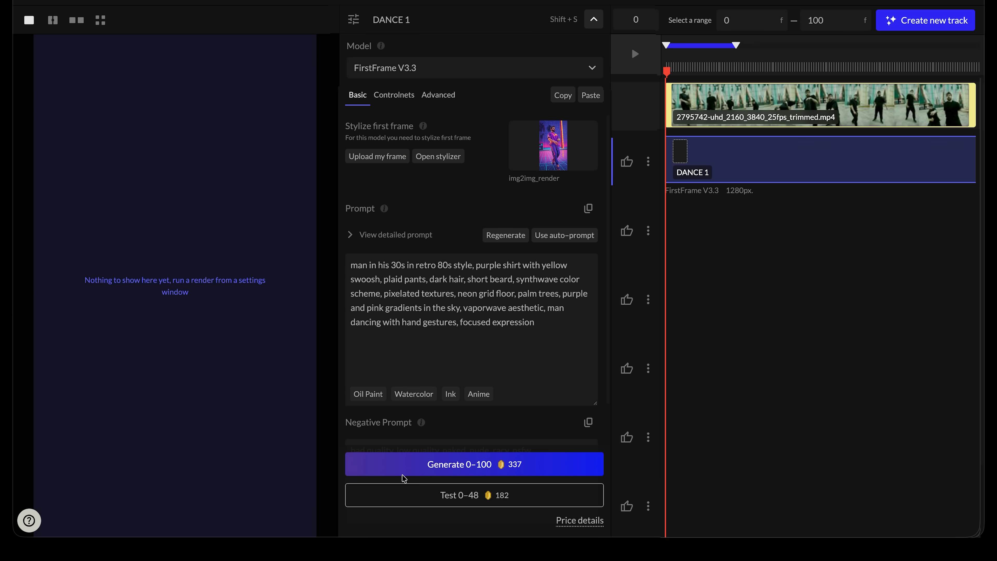
{"action": "mouse_move", "coordinate": [404, 485]}
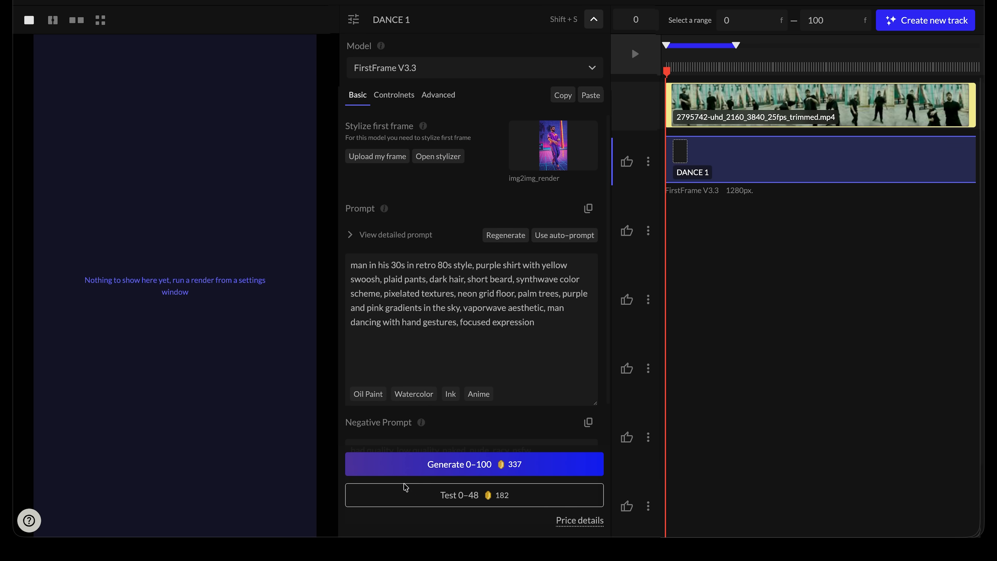
{"action": "mouse_move", "coordinate": [446, 511]}
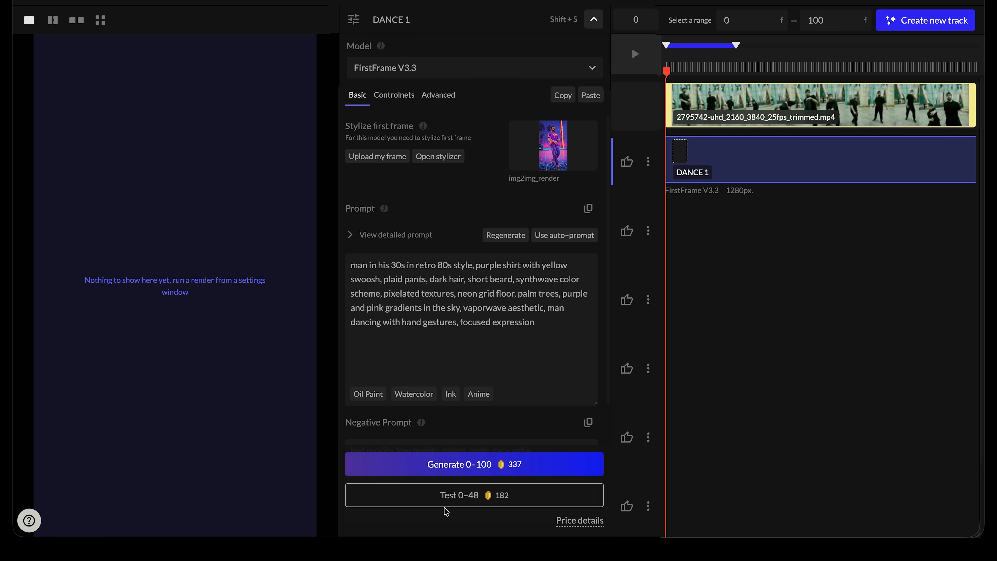
{"action": "mouse_move", "coordinate": [461, 507]}
{"action": "type", "text": "243"}
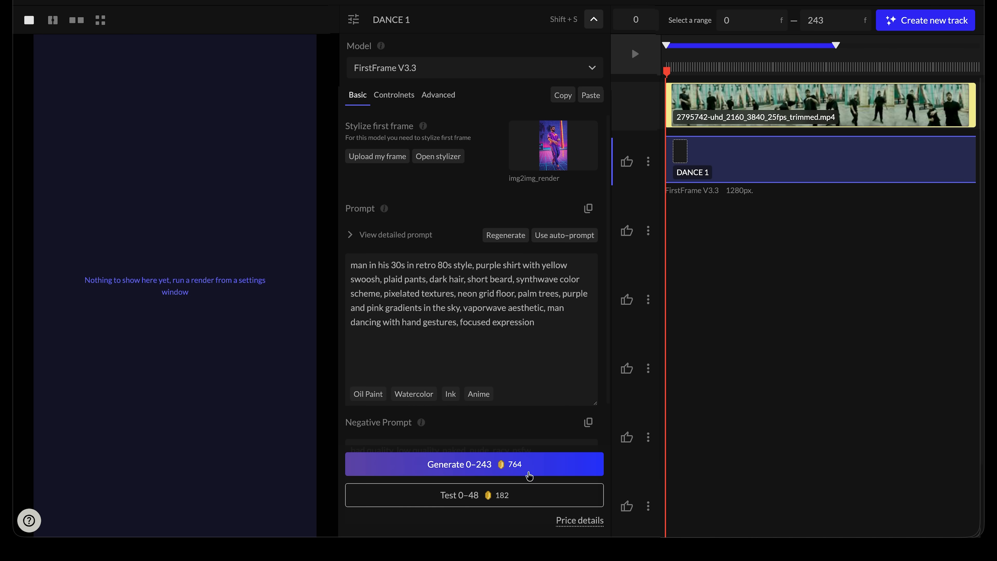
{"action": "mouse_move", "coordinate": [583, 471]}
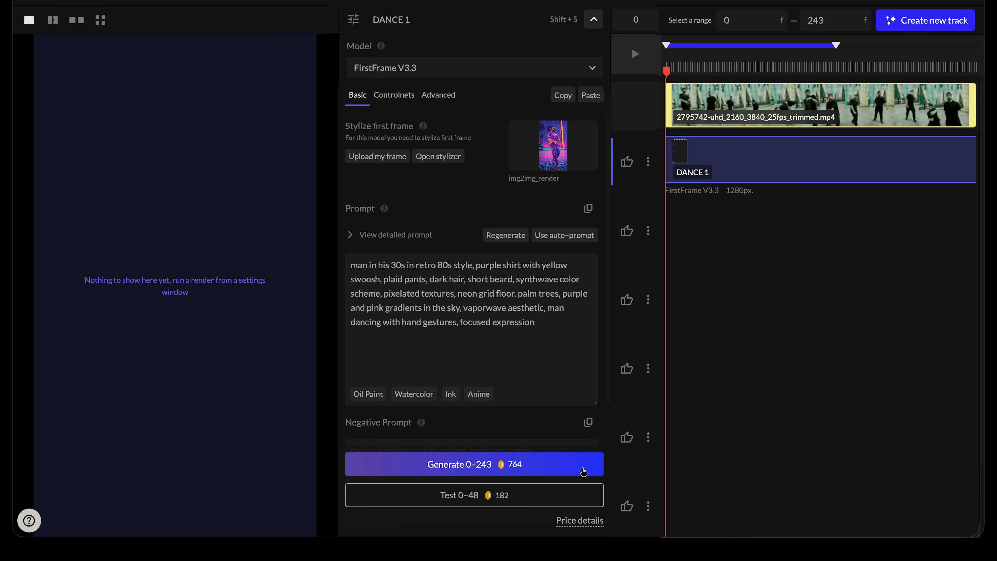
{"action": "mouse_move", "coordinate": [536, 229]}
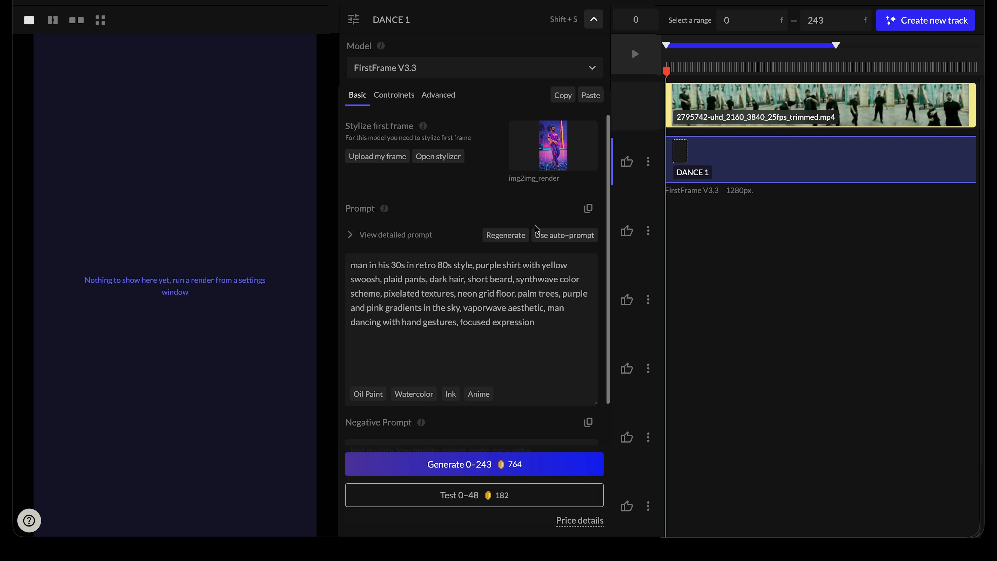
{"action": "mouse_move", "coordinate": [532, 227]}
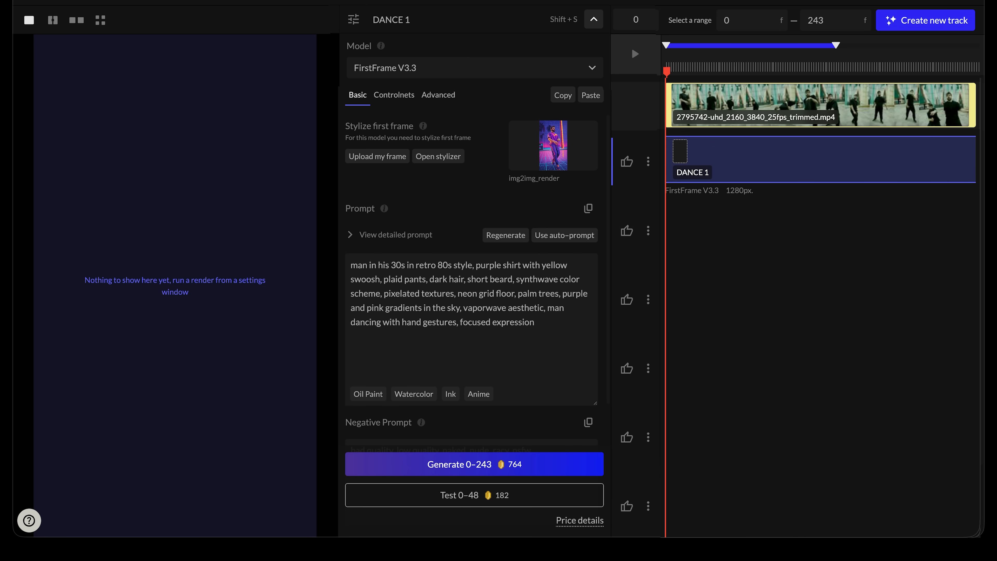
Step: Duplicate DANCE 1 from its three-dot menu to create DANCE 1 (1)
{"action": "left_click", "coordinate": [648, 161]}
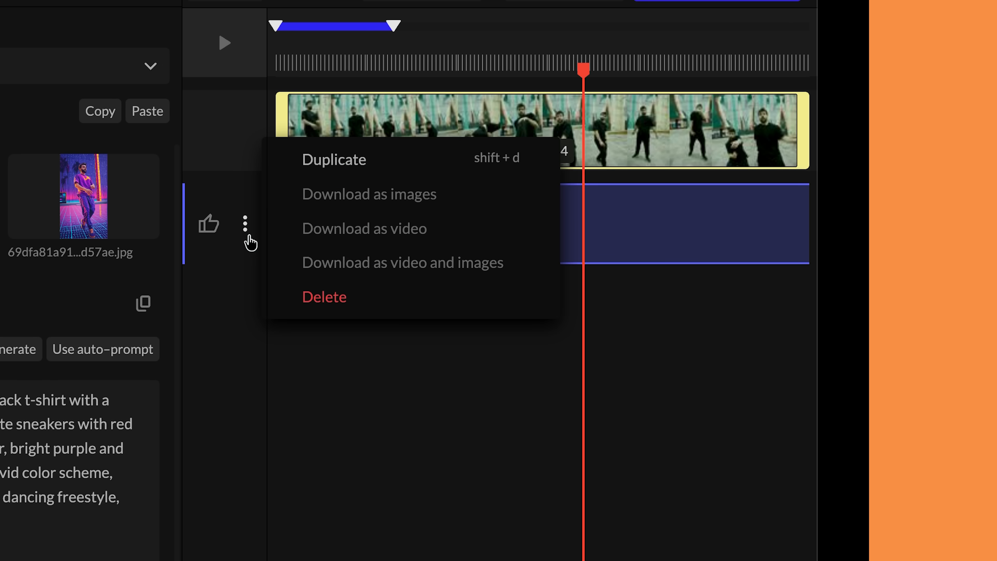
{"action": "mouse_move", "coordinate": [411, 172]}
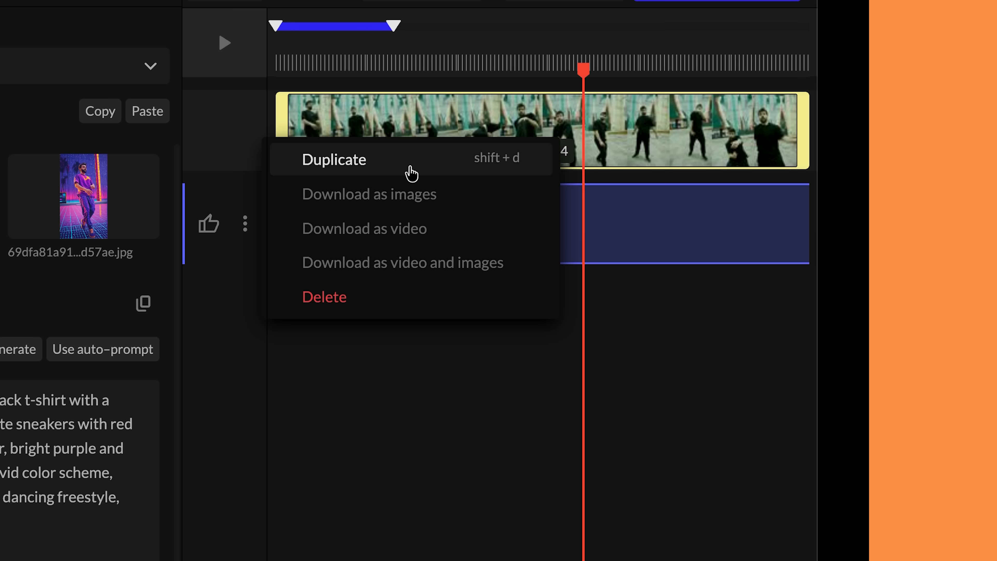
{"action": "left_click", "coordinate": [334, 160]}
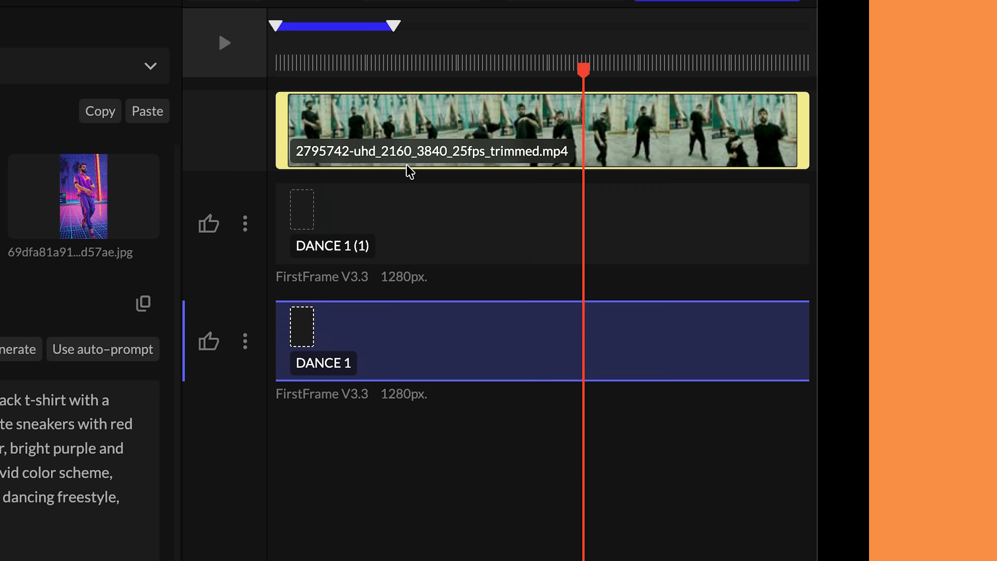
{"action": "left_click", "coordinate": [433, 224]}
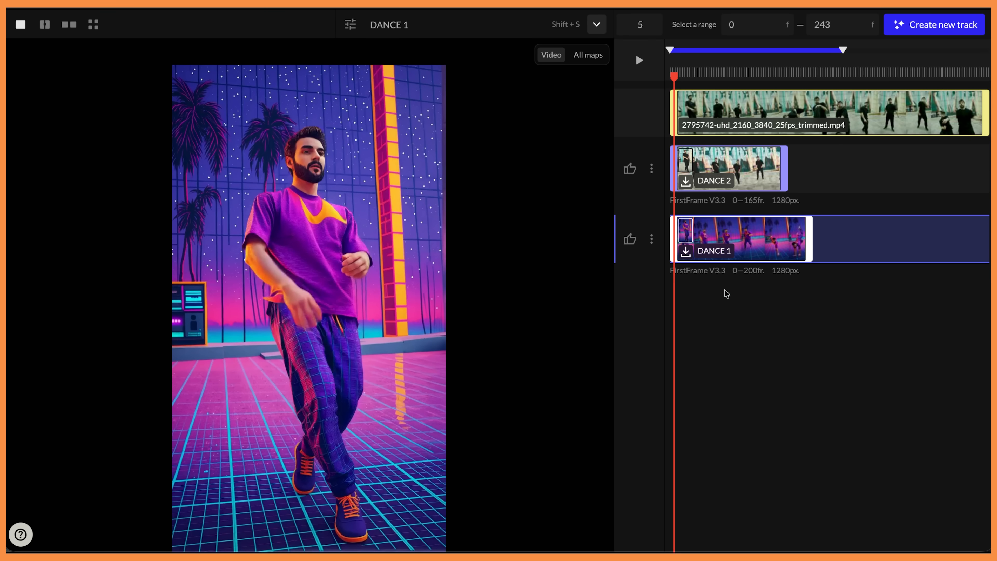
{"action": "mouse_move", "coordinate": [736, 259]}
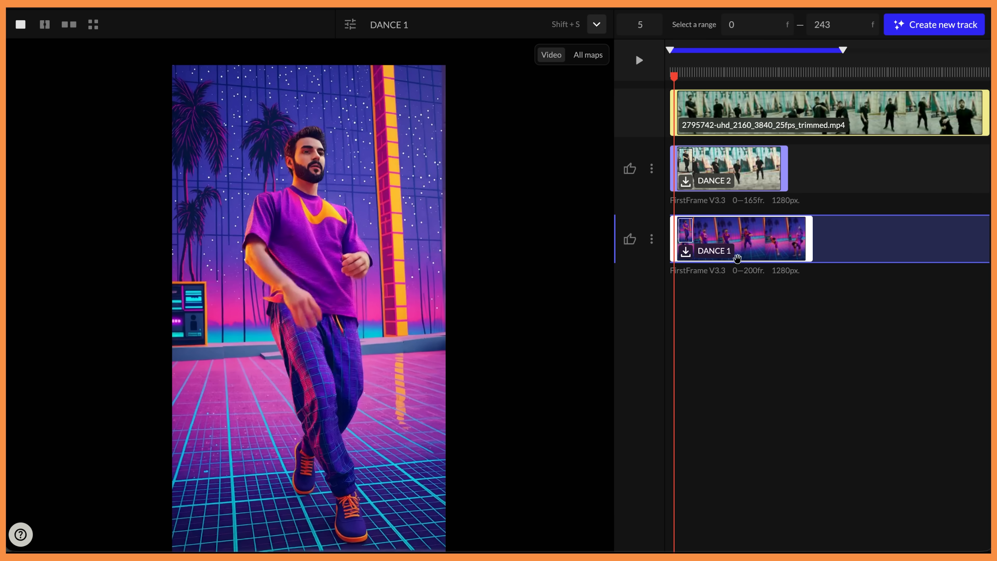
Step: Select DANCE 1 and DANCE 2 together and view them in split, side-by-side and grid layouts
{"action": "left_click", "coordinate": [728, 168]}
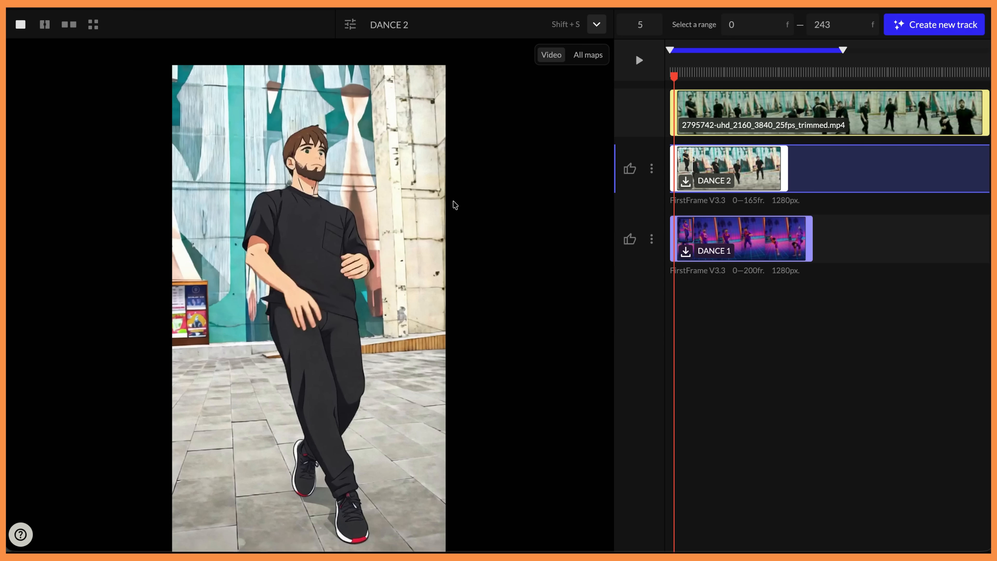
{"action": "left_click", "coordinate": [741, 238]}
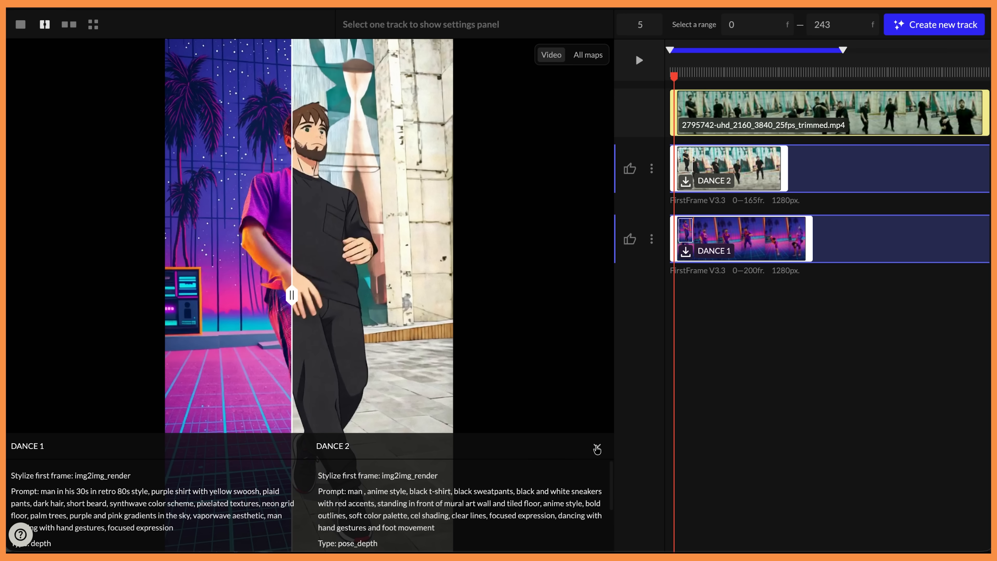
{"action": "left_click", "coordinate": [68, 25]}
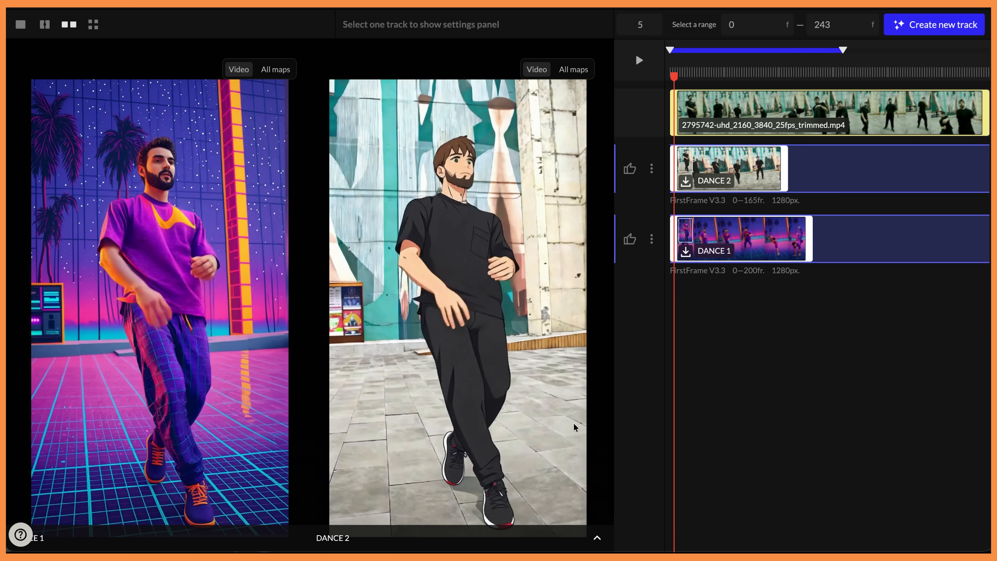
{"action": "left_click", "coordinate": [638, 59]}
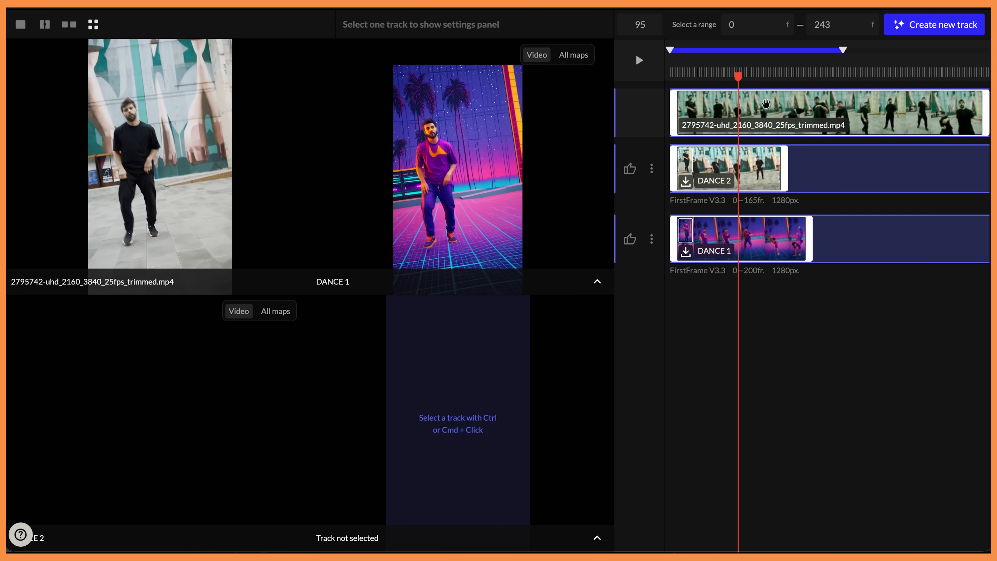
{"action": "left_click", "coordinate": [638, 60]}
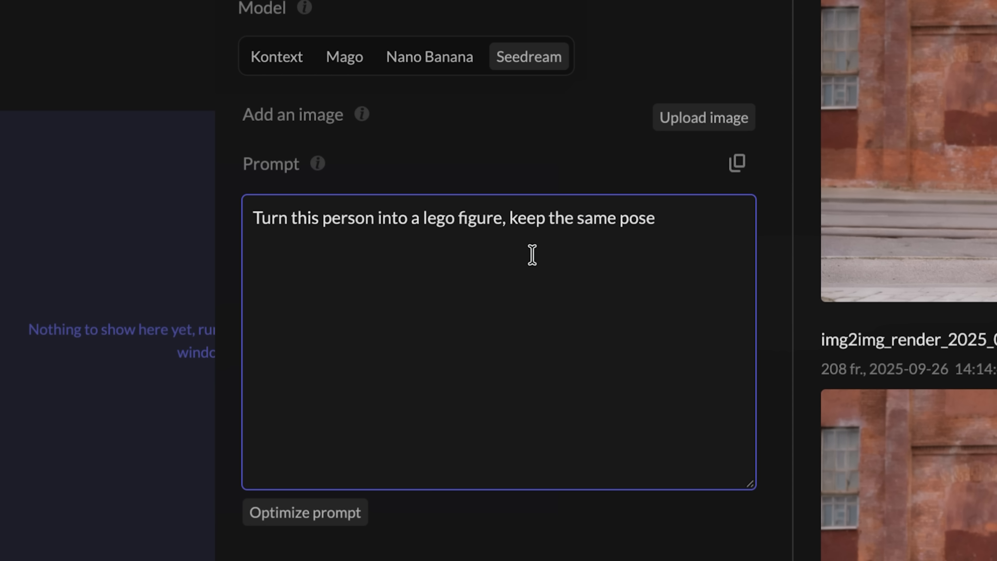
{"action": "mouse_move", "coordinate": [290, 294]}
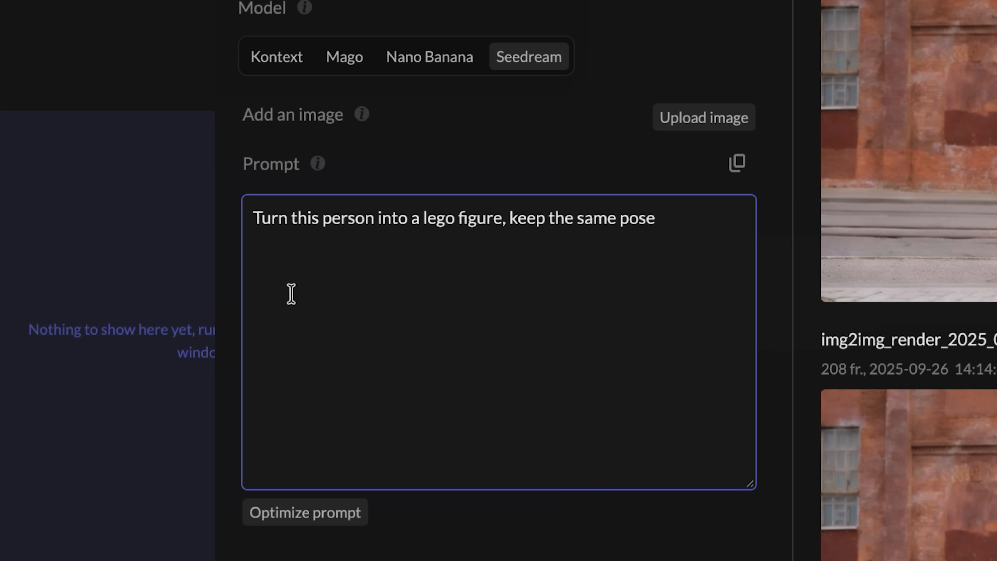
{"action": "mouse_move", "coordinate": [368, 292]}
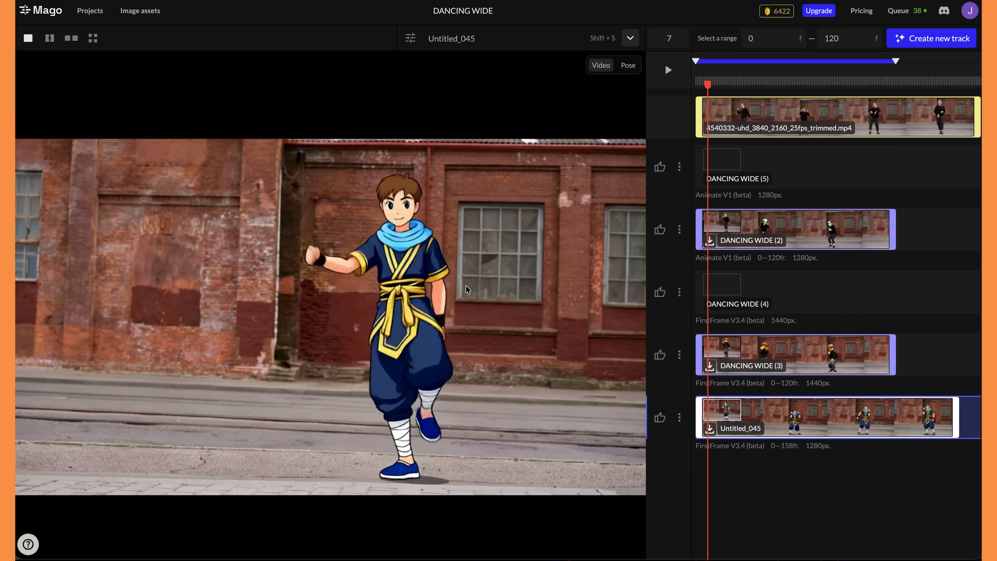
Step: Inspect each DANCING WIDE track's Controlnets and Advanced settings, ending on DANCING WIDE (2)
{"action": "left_click", "coordinate": [668, 71]}
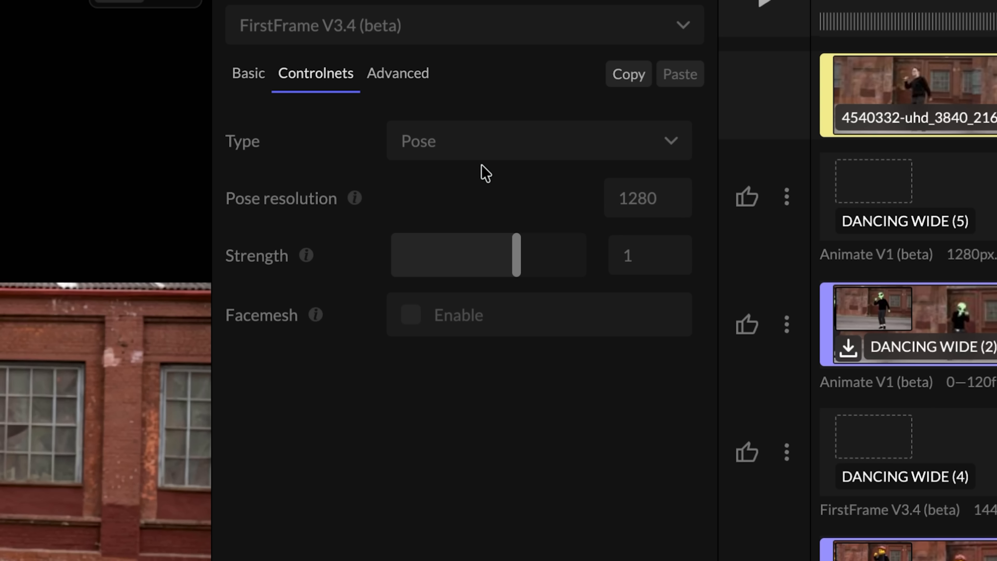
{"action": "mouse_move", "coordinate": [463, 150]}
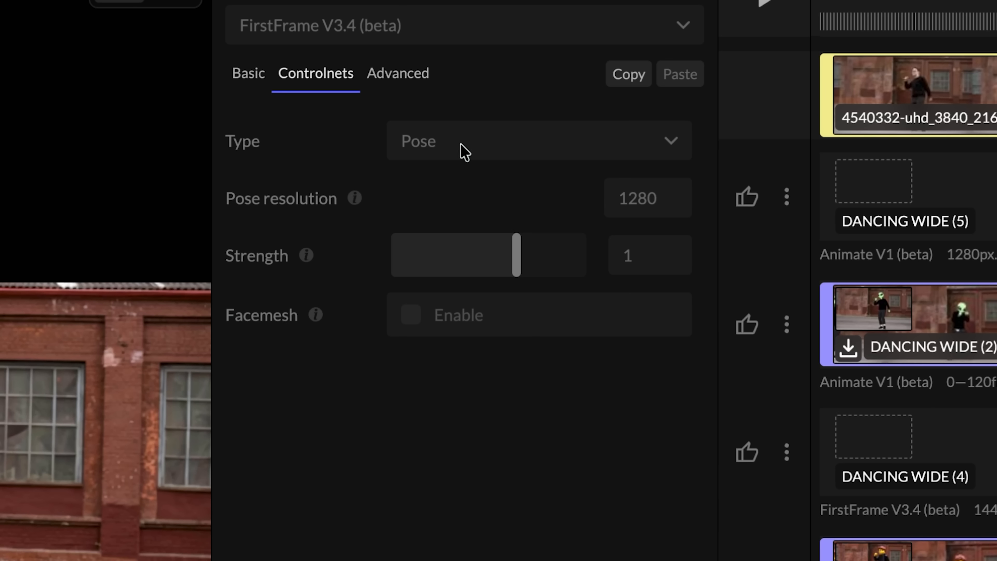
{"action": "left_click", "coordinate": [538, 141]}
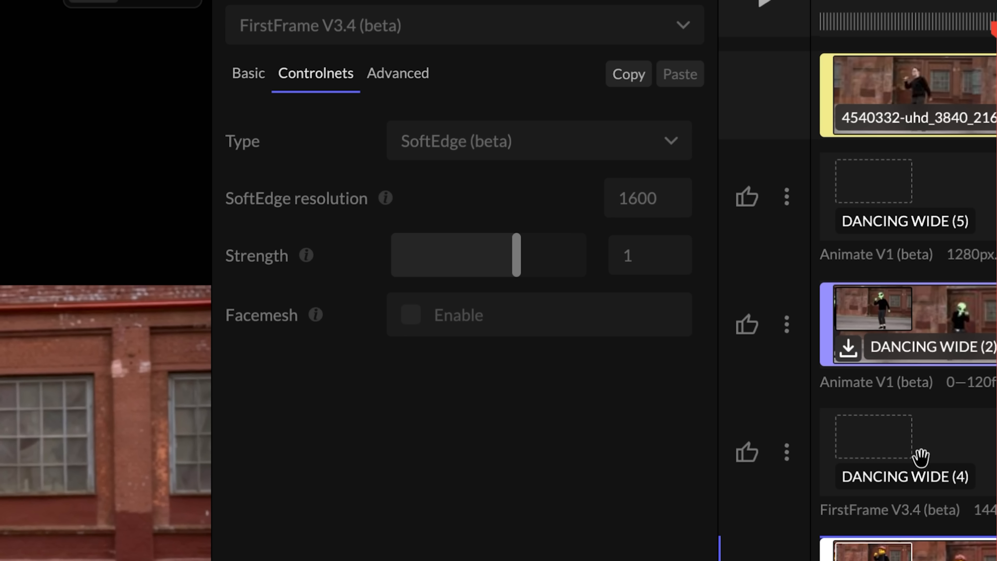
{"action": "mouse_move", "coordinate": [450, 177]}
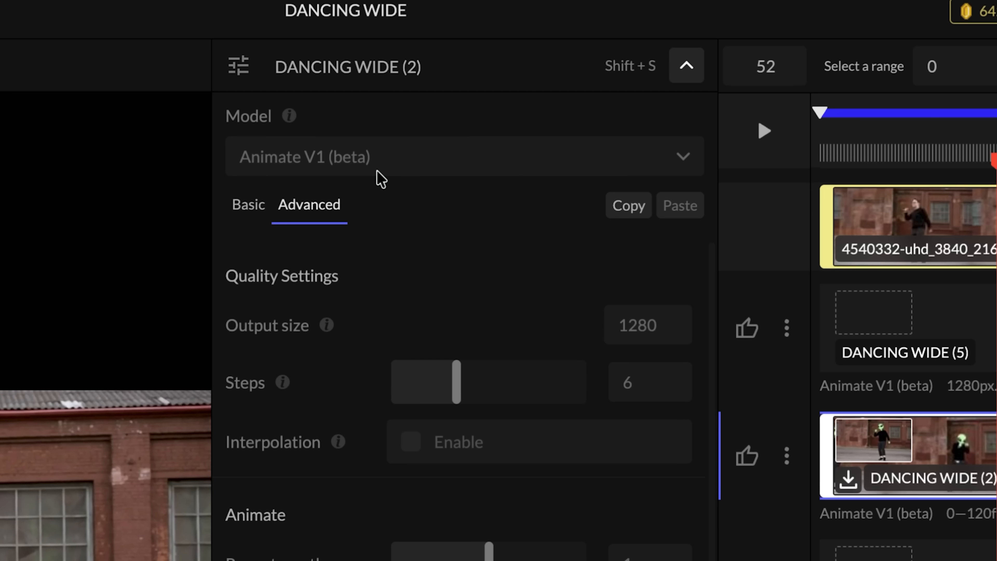
{"action": "mouse_move", "coordinate": [313, 181]}
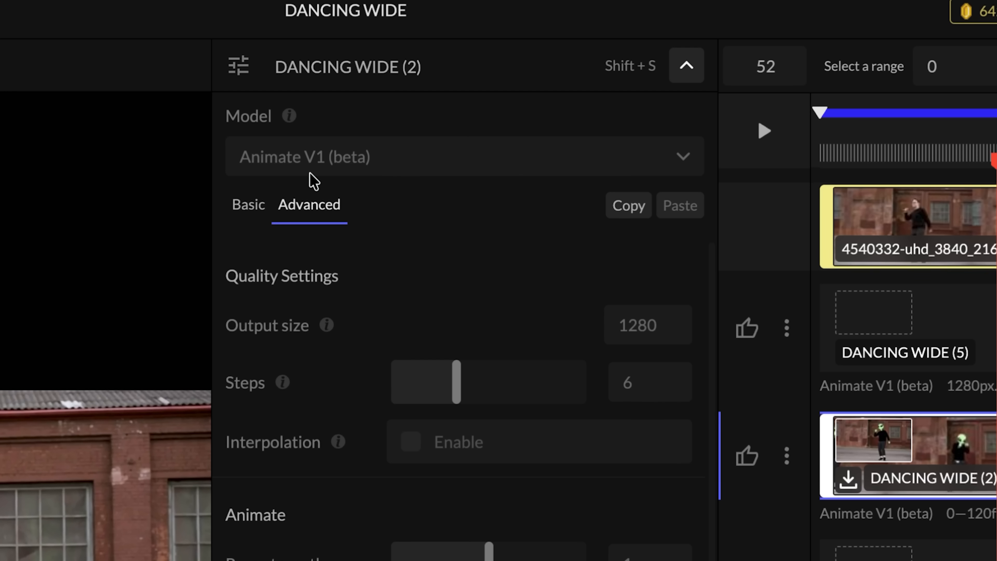
{"action": "left_click", "coordinate": [686, 65]}
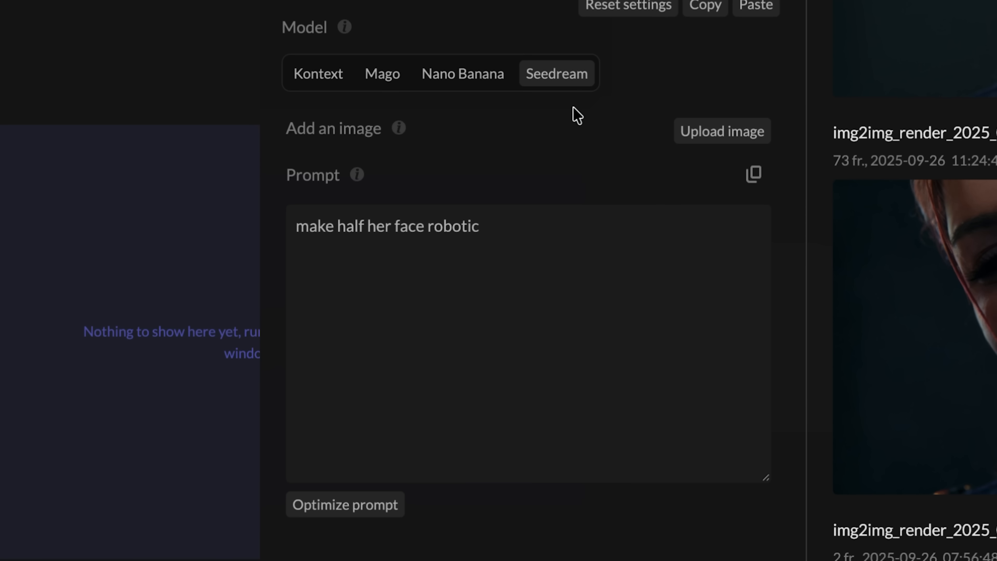
Step: Replace the Seedream prompt with 'turn his arms into space marine arms'
{"action": "left_click", "coordinate": [506, 255]}
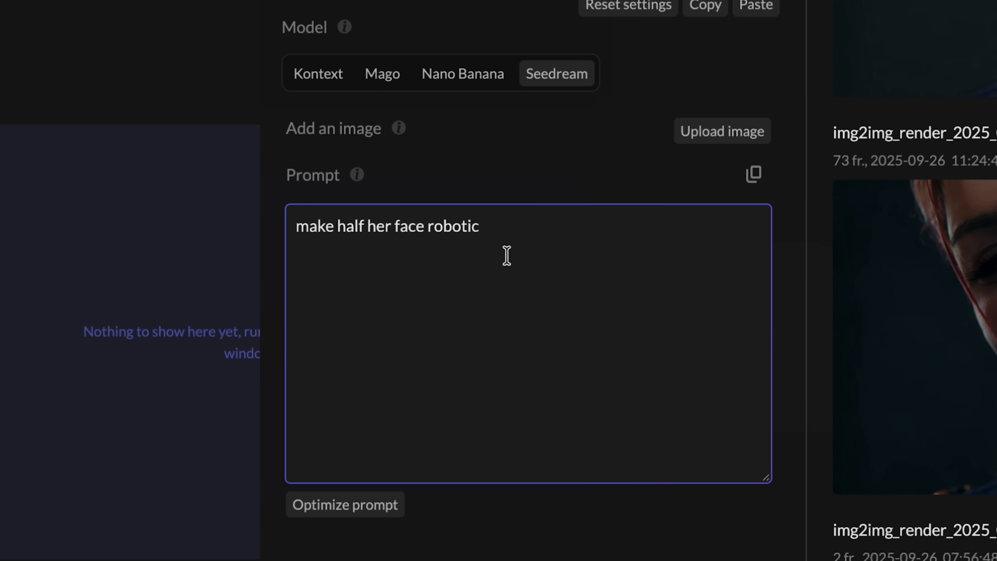
{"action": "type", "text": "turn his arms into space marine arms"}
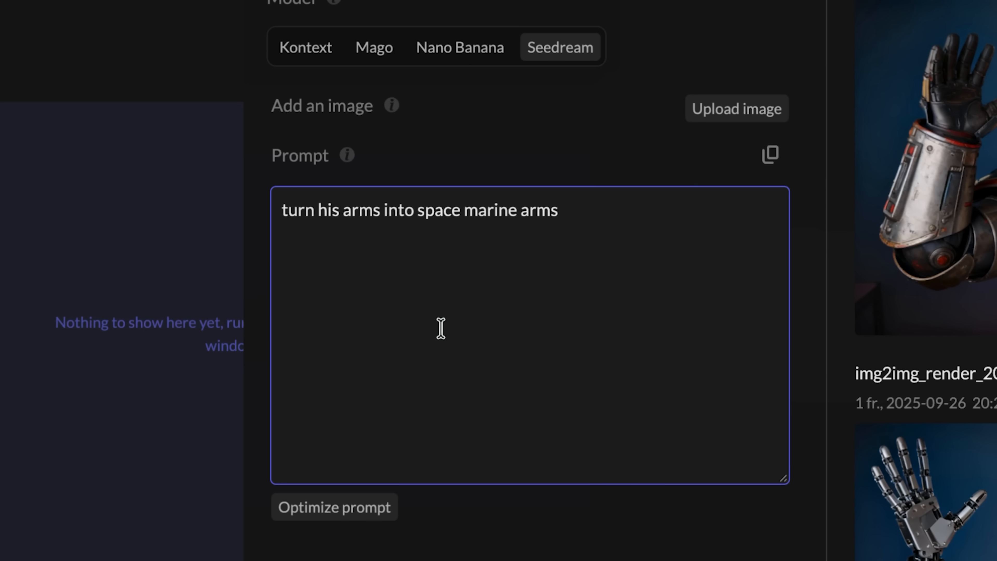